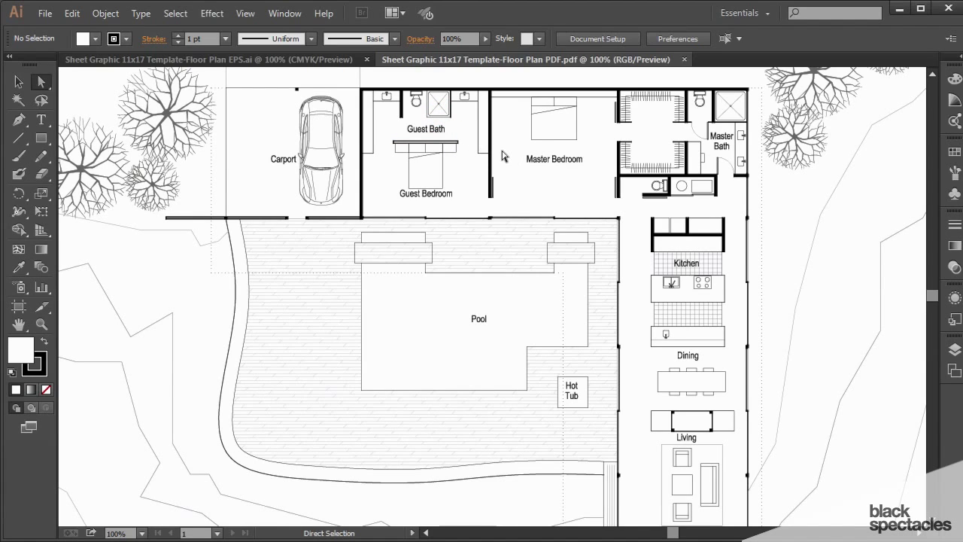
mouse_move(519, 160)
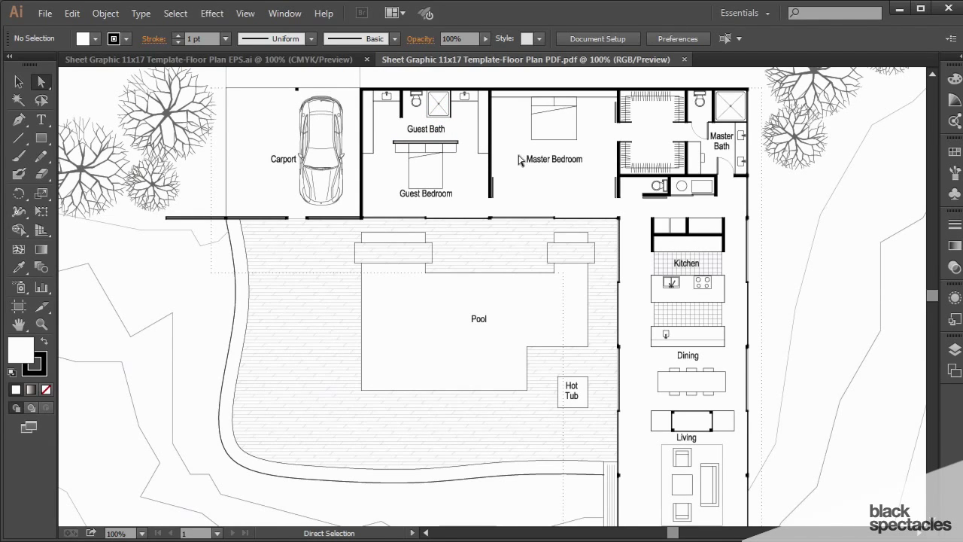
mouse_move(516, 164)
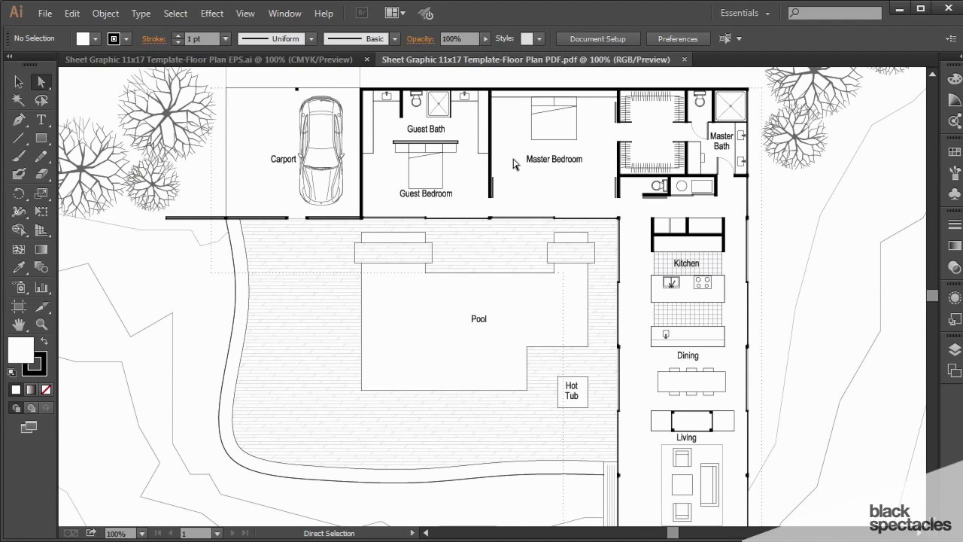
mouse_move(758, 94)
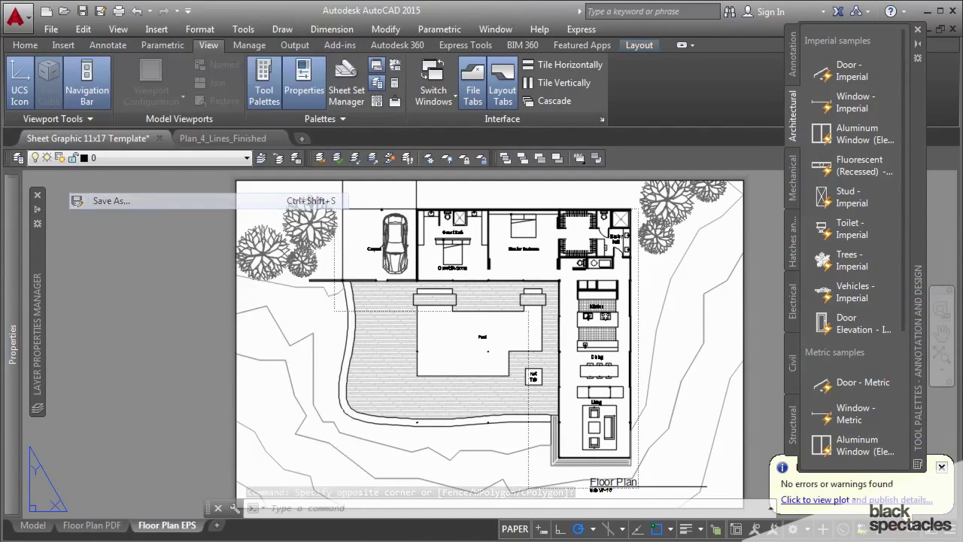
Step: Save the template as 'Sheet Graphic 11x17 Template Multiple layouts' and close the original template tab
click(111, 200)
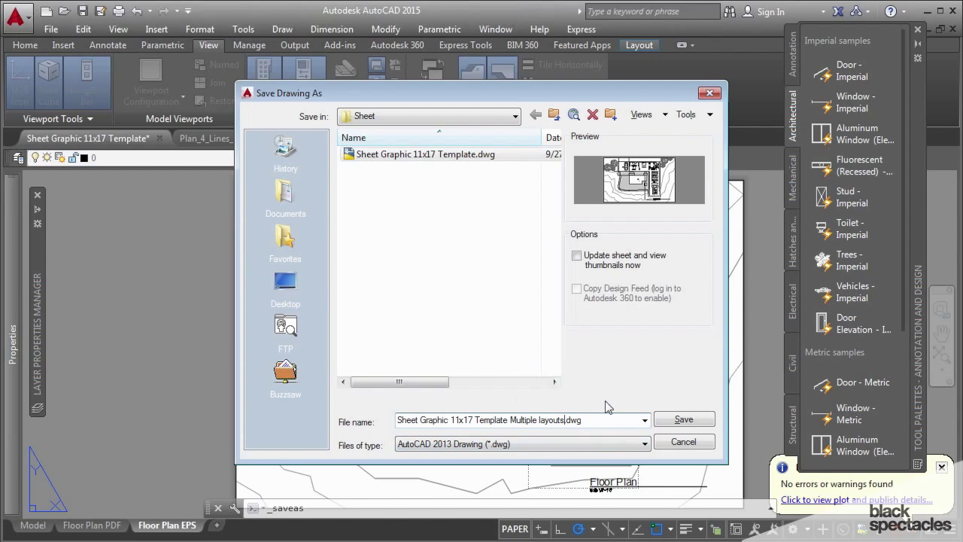
click(684, 419)
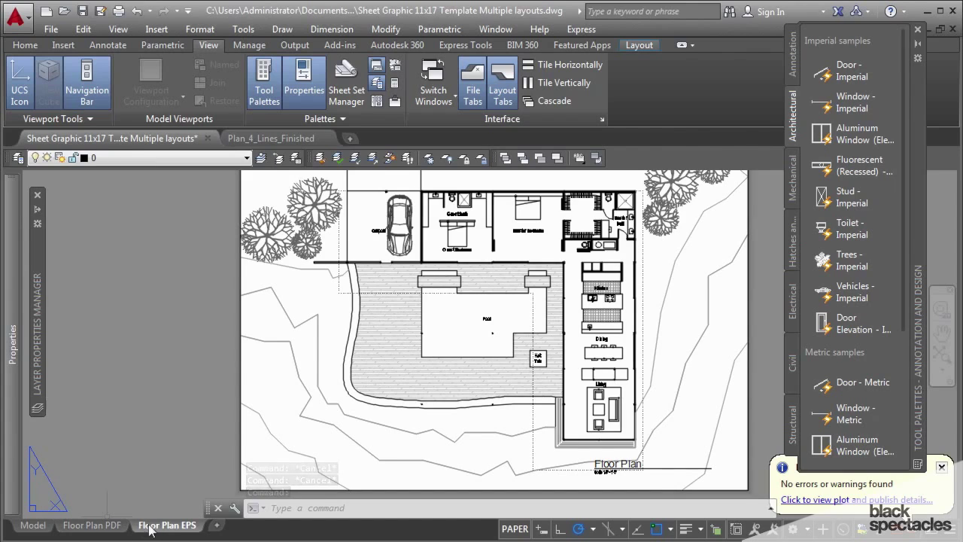
right_click(167, 525)
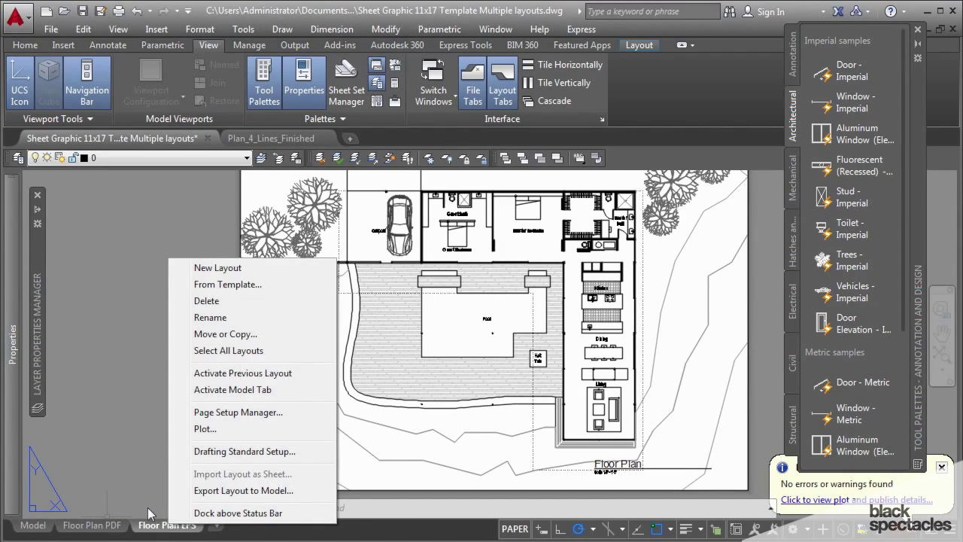
mouse_move(172, 460)
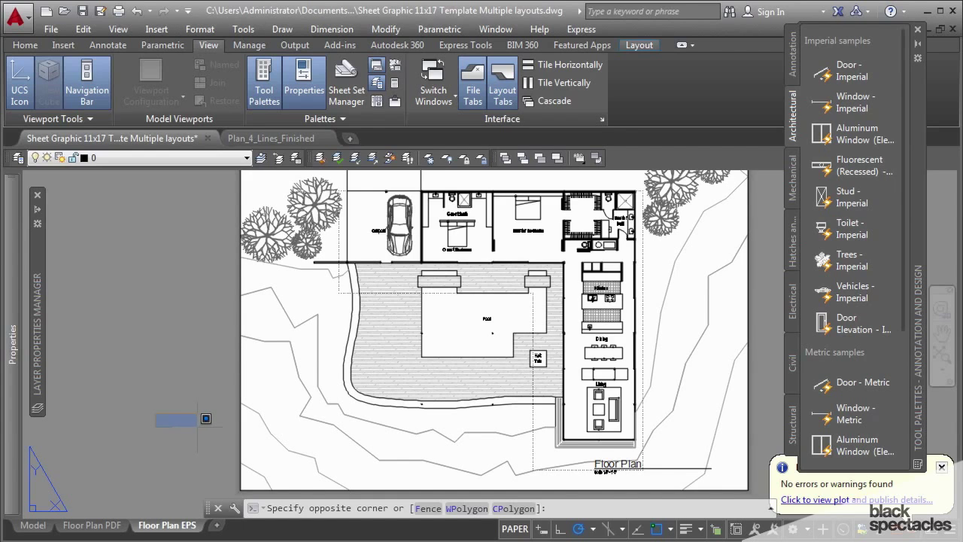
key(Escape)
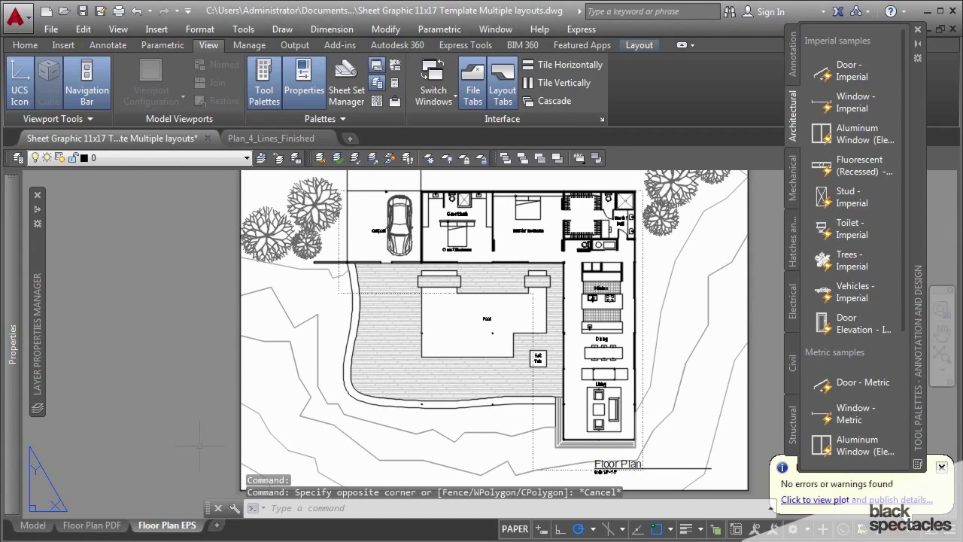
click(16, 17)
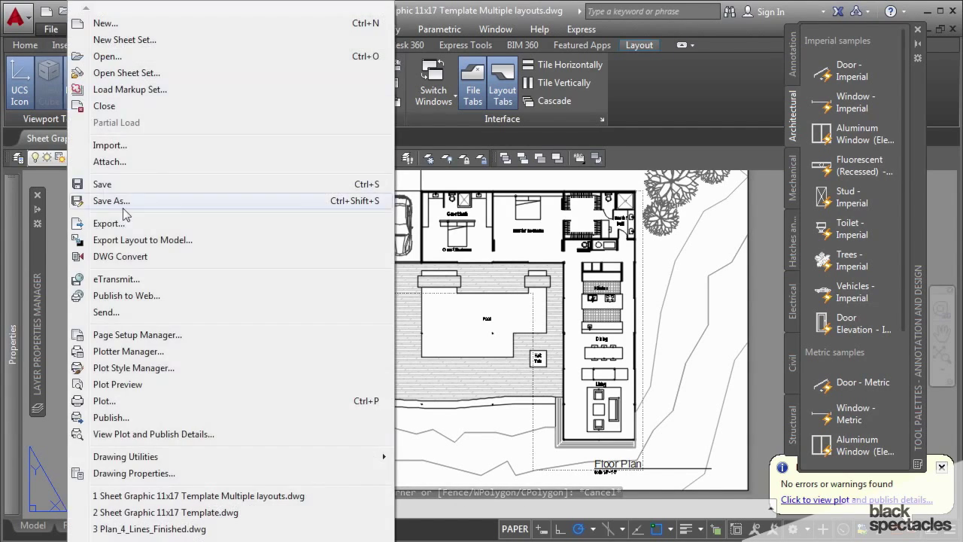
click(111, 201)
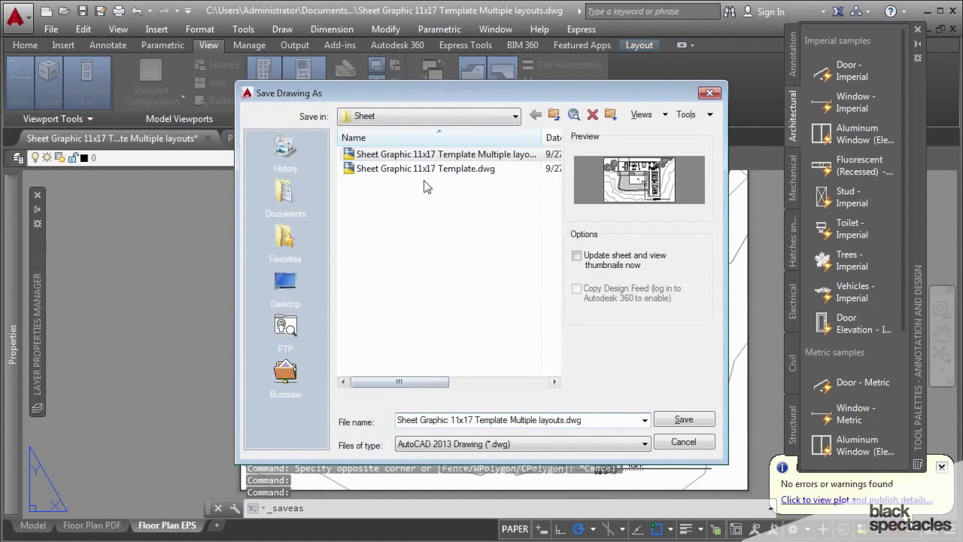
click(683, 441)
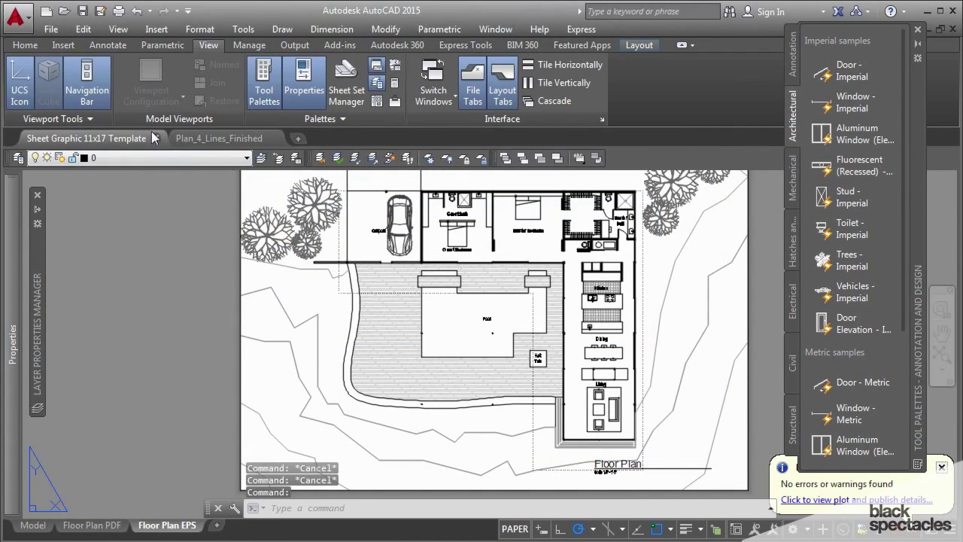
click(16, 16)
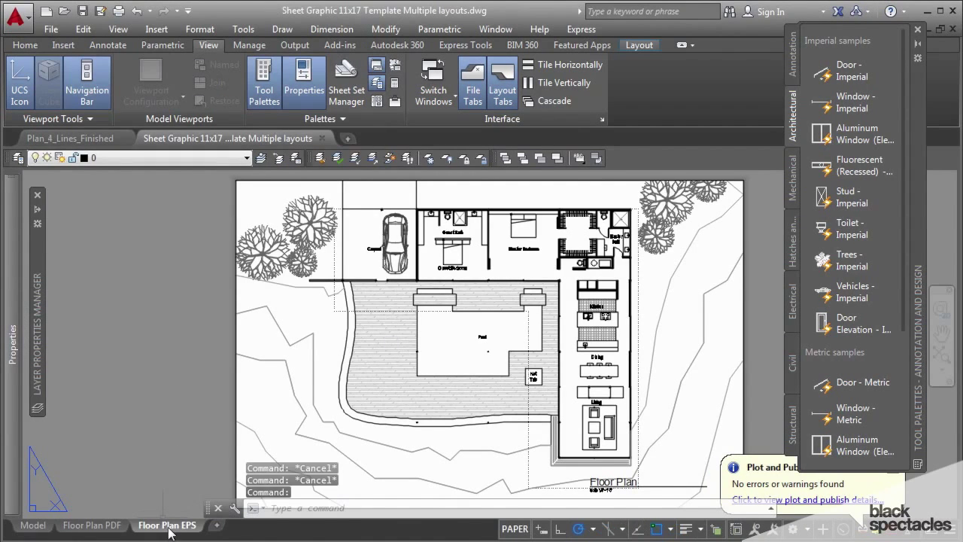
Step: Delete the Floor Plan EPS layout and copy Floor Plan PDF to the end
right_click(168, 524)
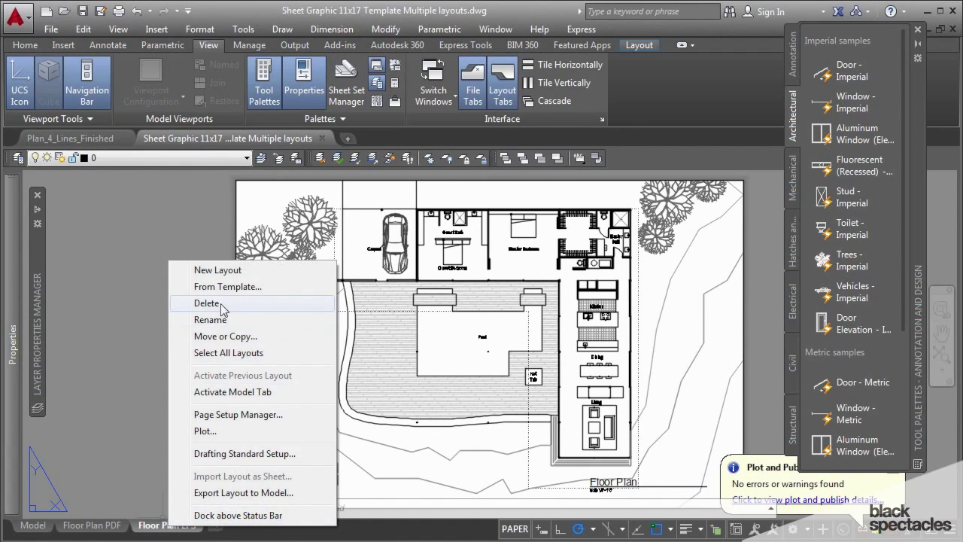
click(207, 303)
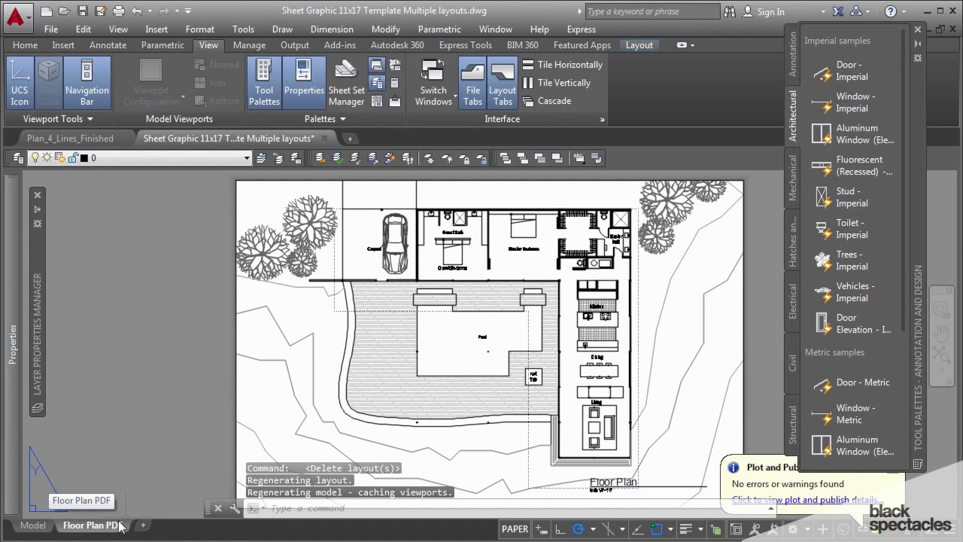
right_click(93, 525)
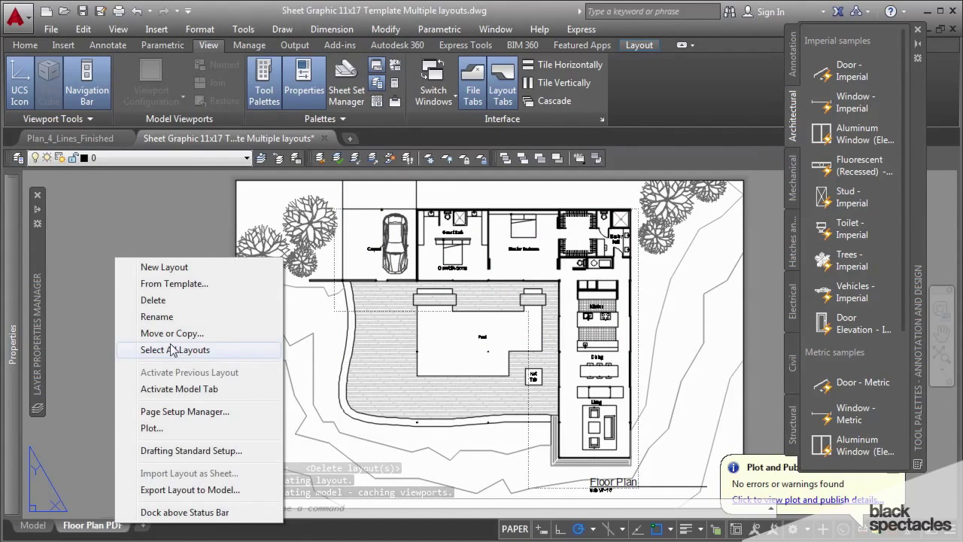
click(171, 333)
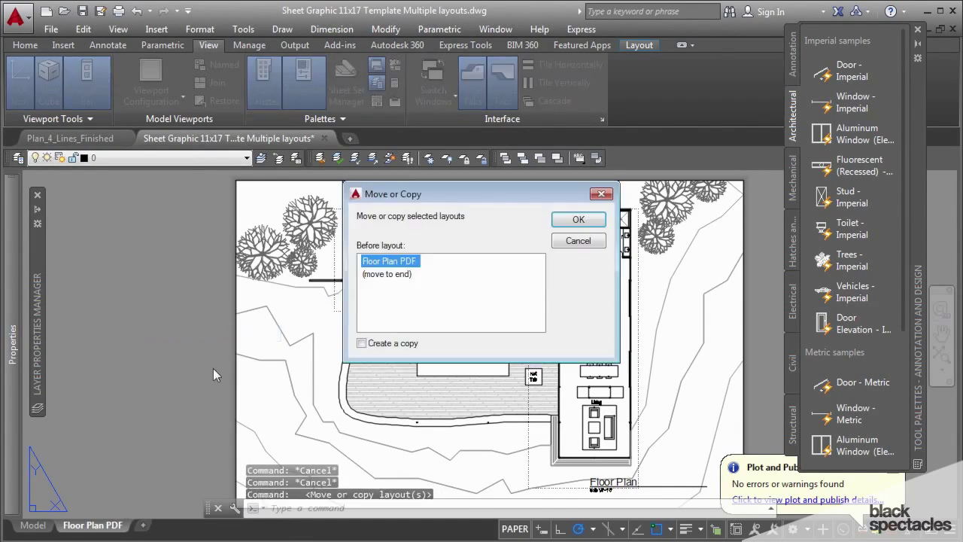
click(361, 343)
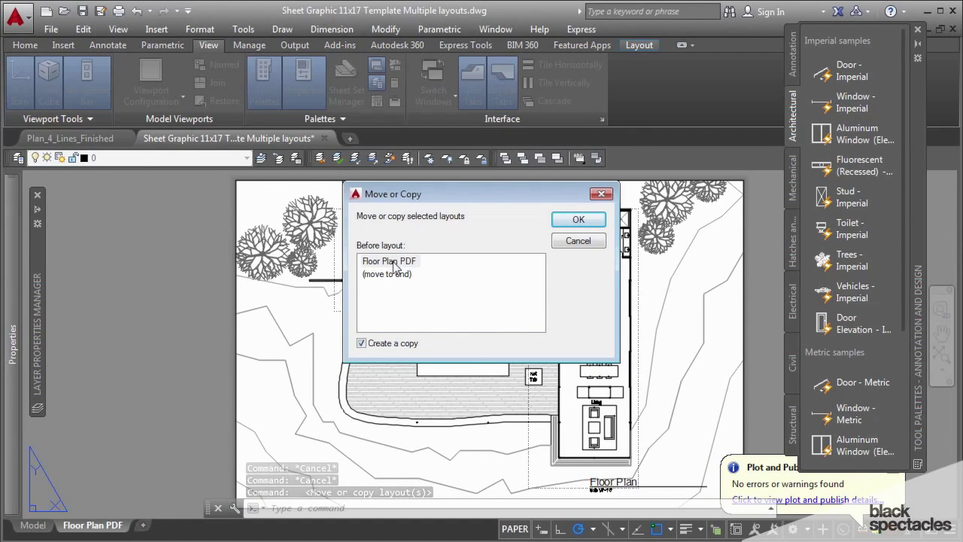
mouse_move(397, 284)
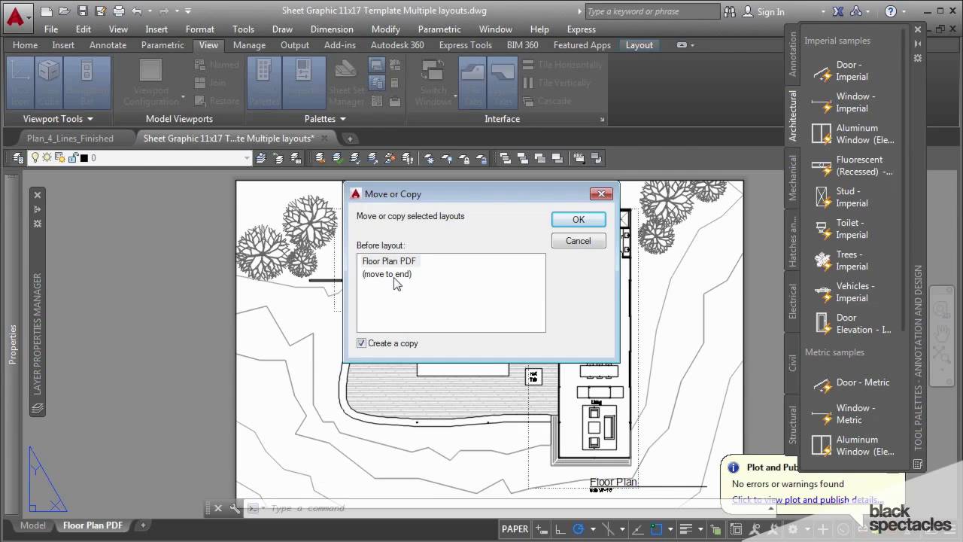
click(388, 273)
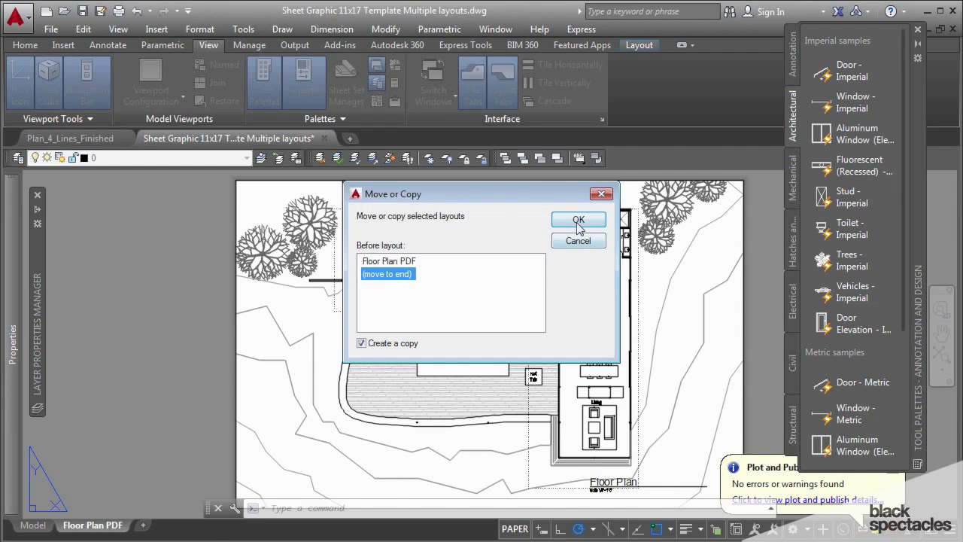
click(578, 219)
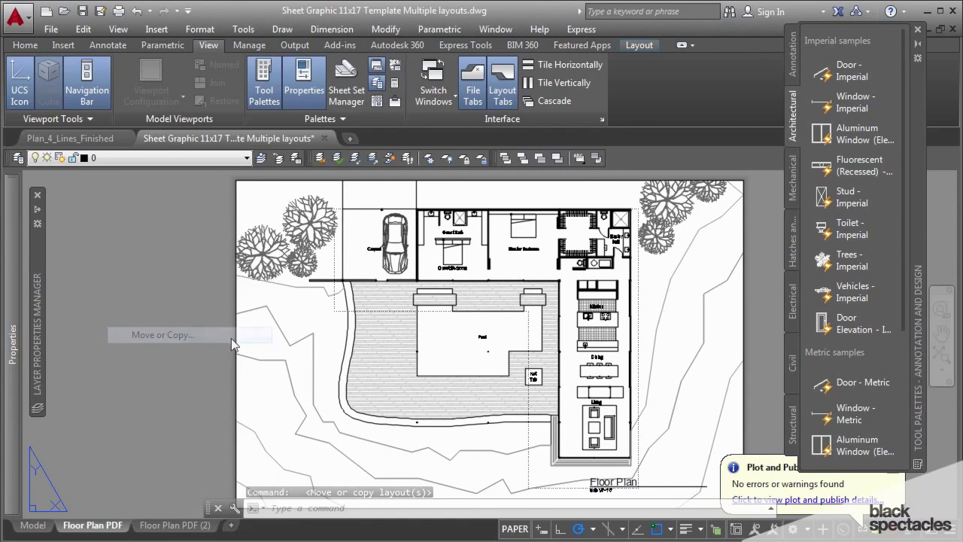
Step: Make a second layout copy and rename the copies Floor Plan PDF 2 and 3
click(174, 524)
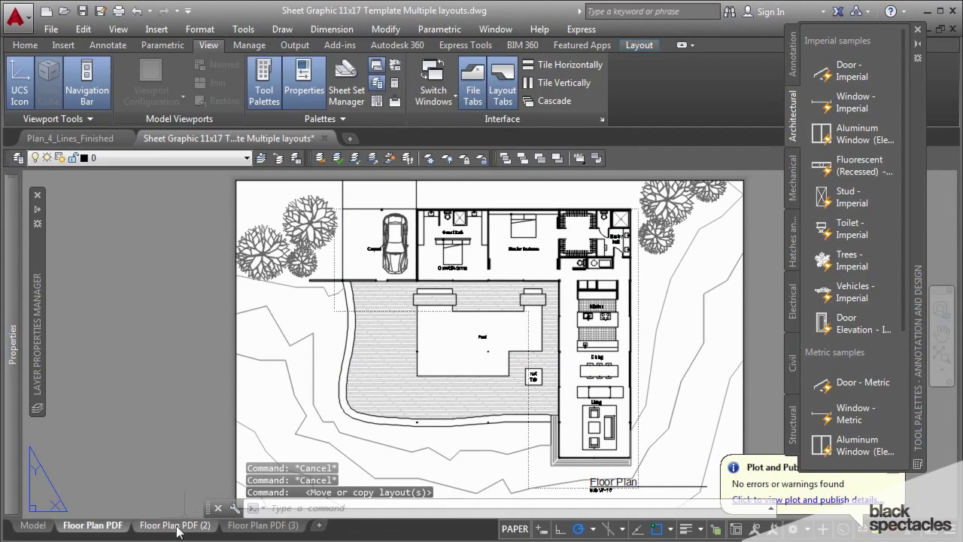
click(174, 524)
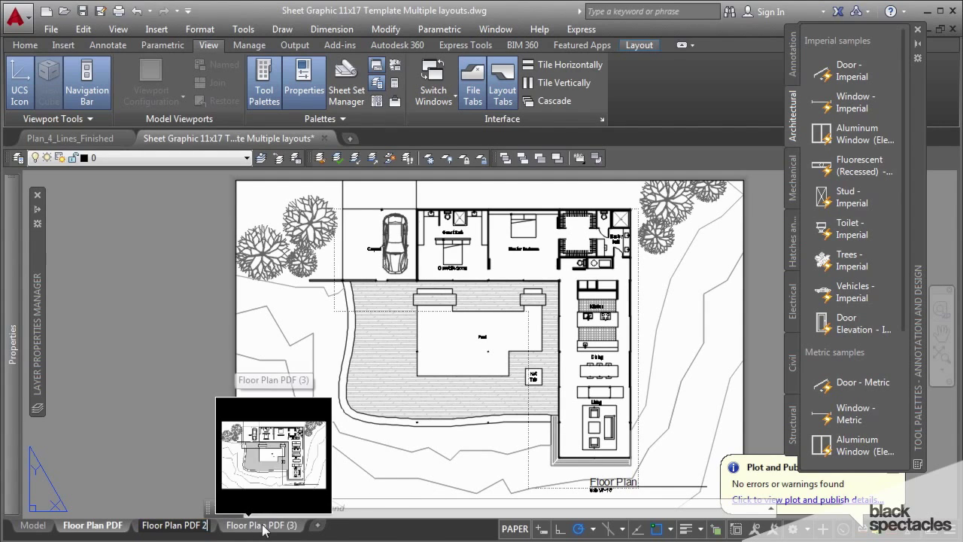
right_click(262, 525)
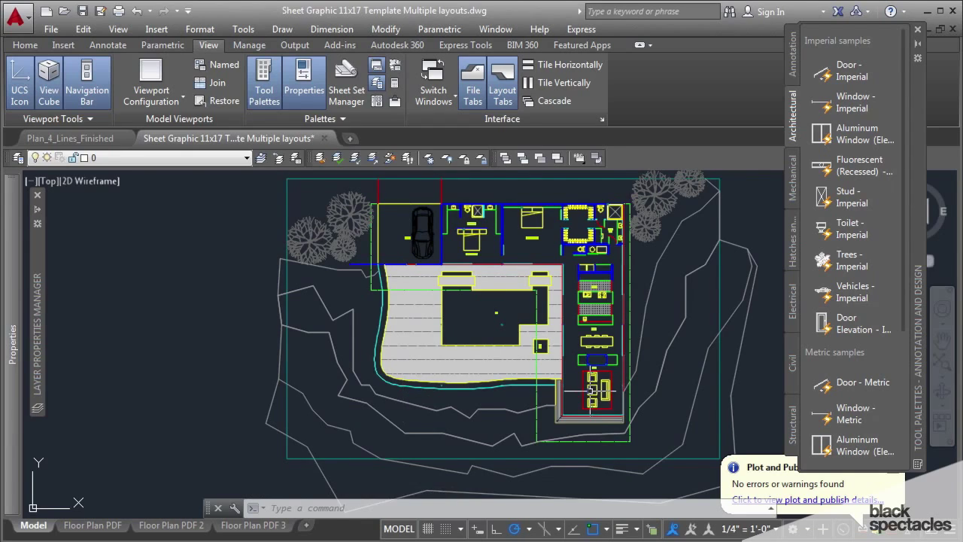
Step: Pick a distance measurement point with D and begin copying the site floor plan
scroll(down, 3)
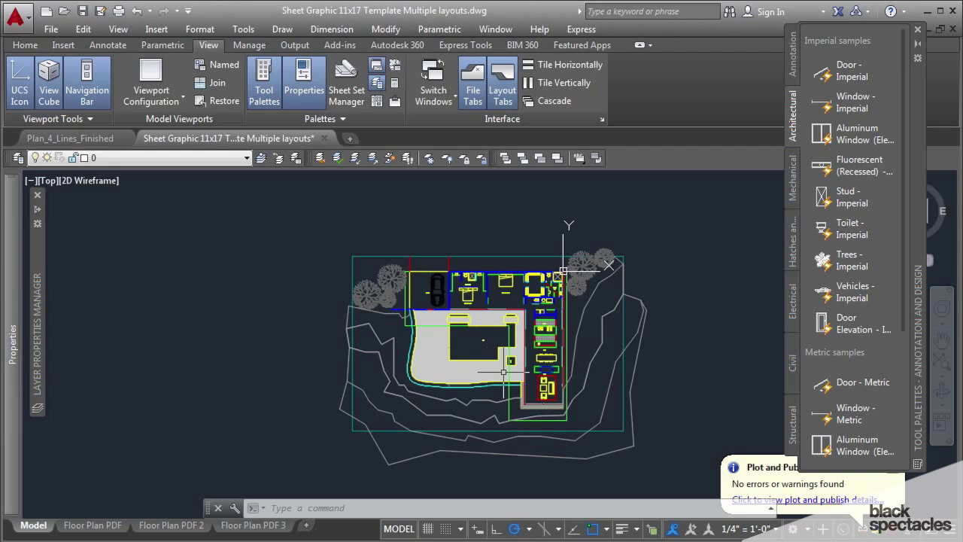
mouse_move(483, 367)
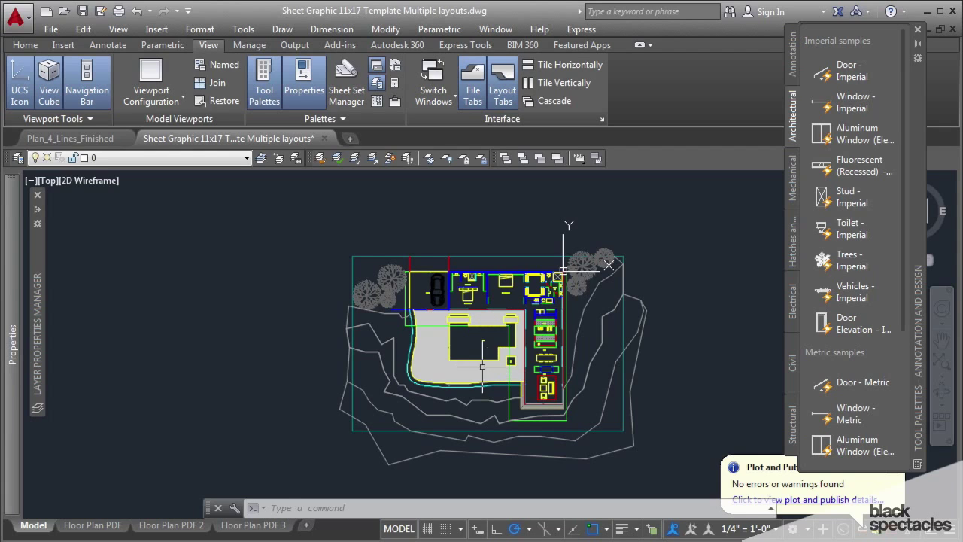
text(DIST Specify first point:)
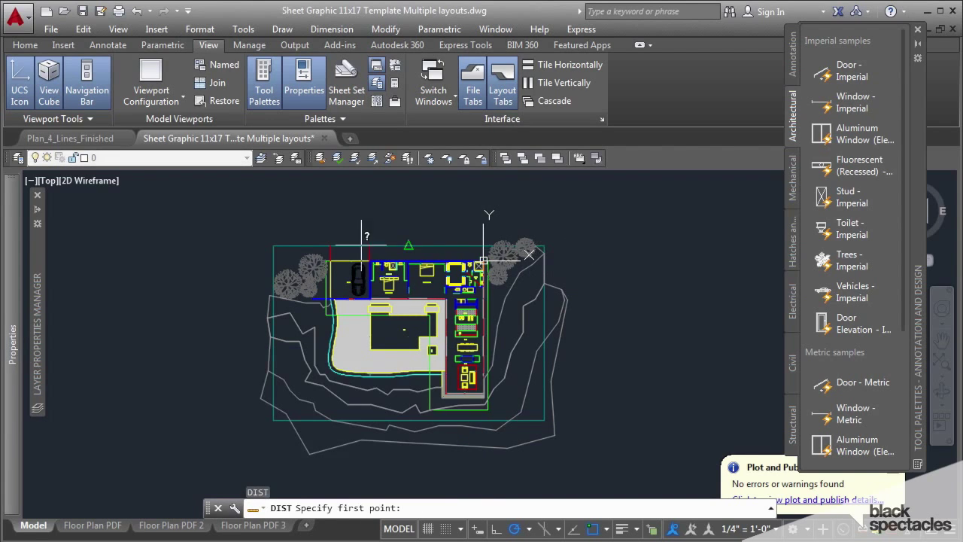
click(481, 261)
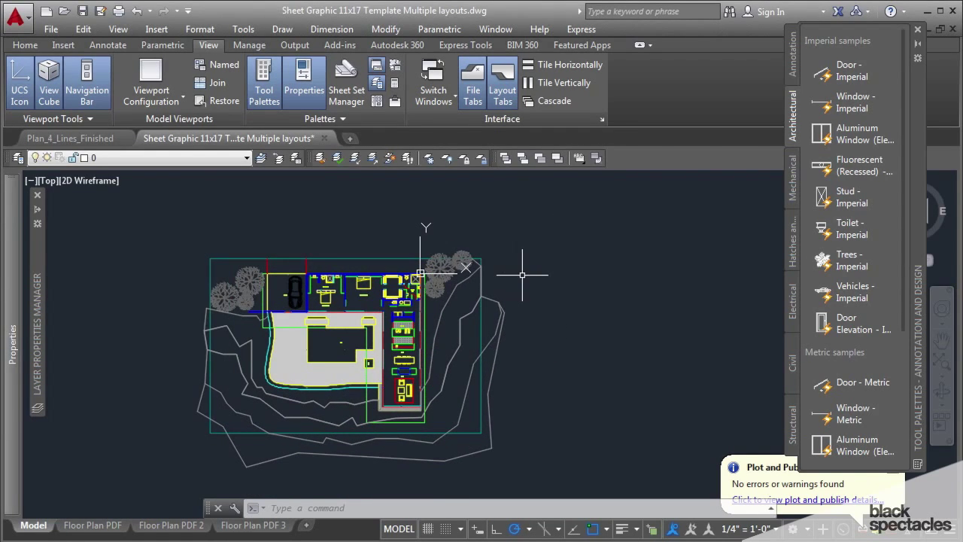
text(c)
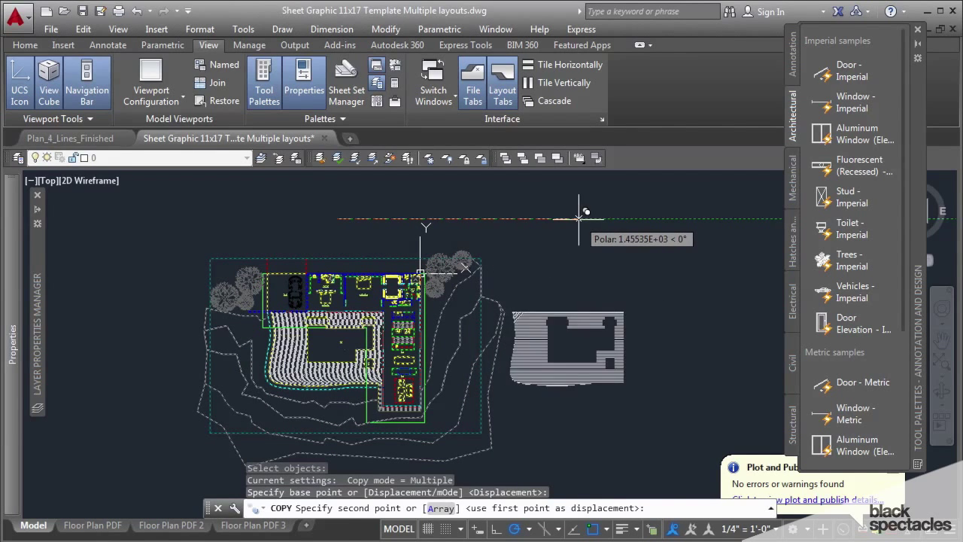
mouse_move(622, 234)
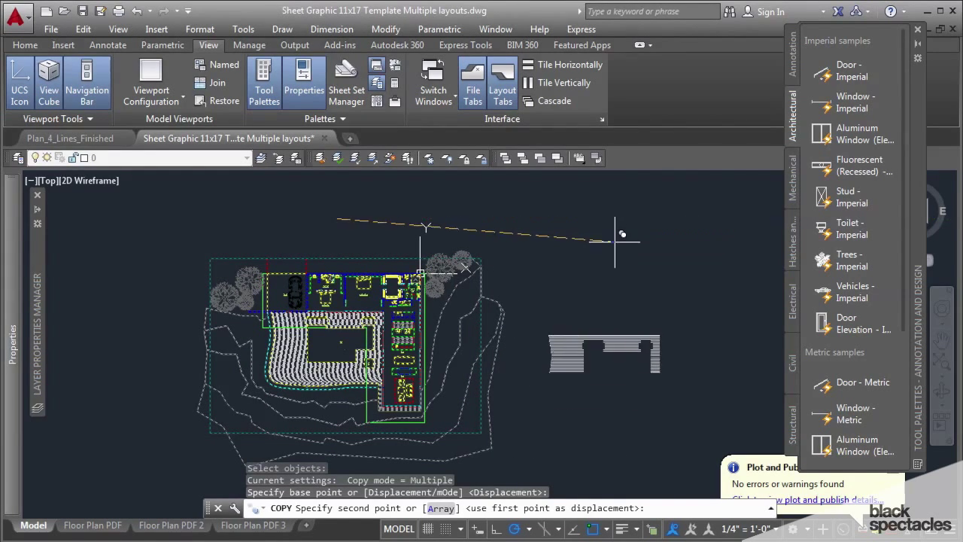
mouse_move(643, 218)
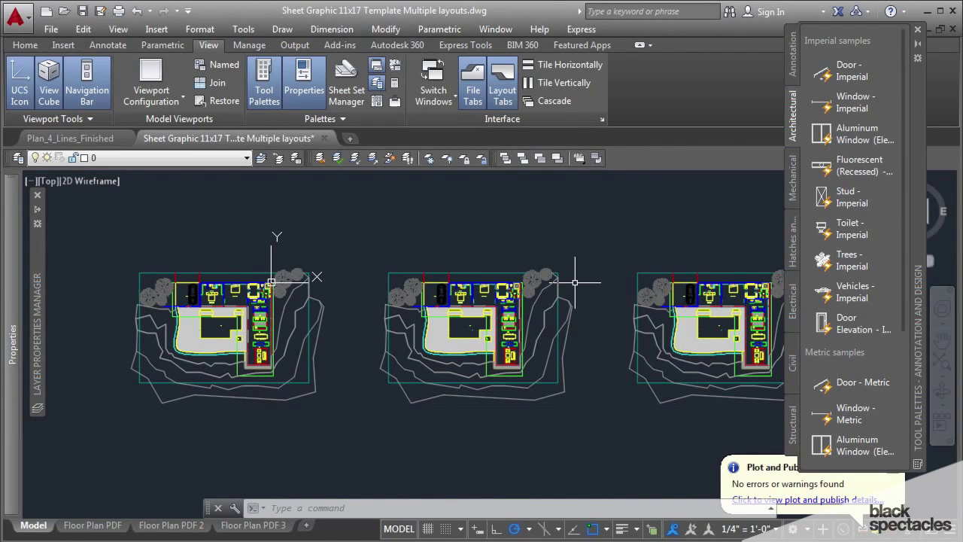
mouse_move(532, 306)
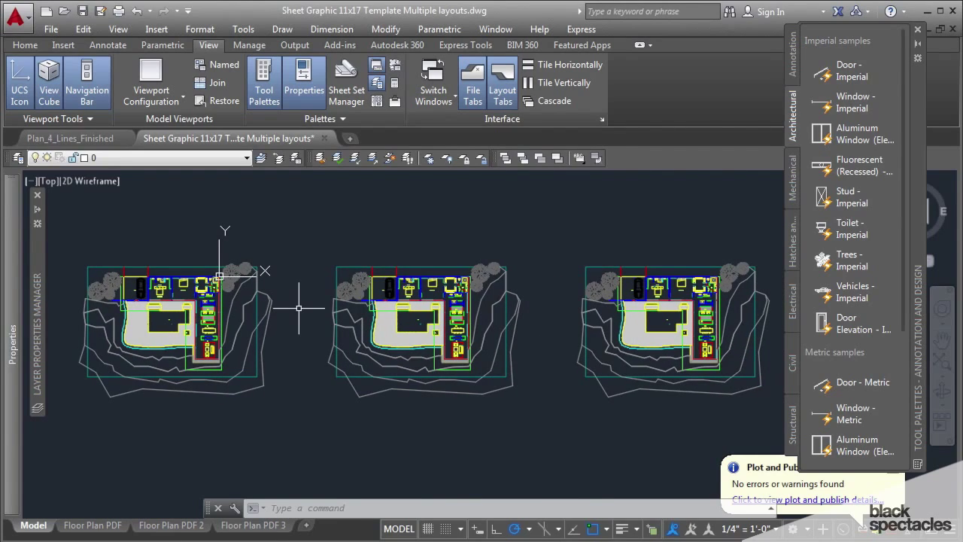
mouse_move(736, 336)
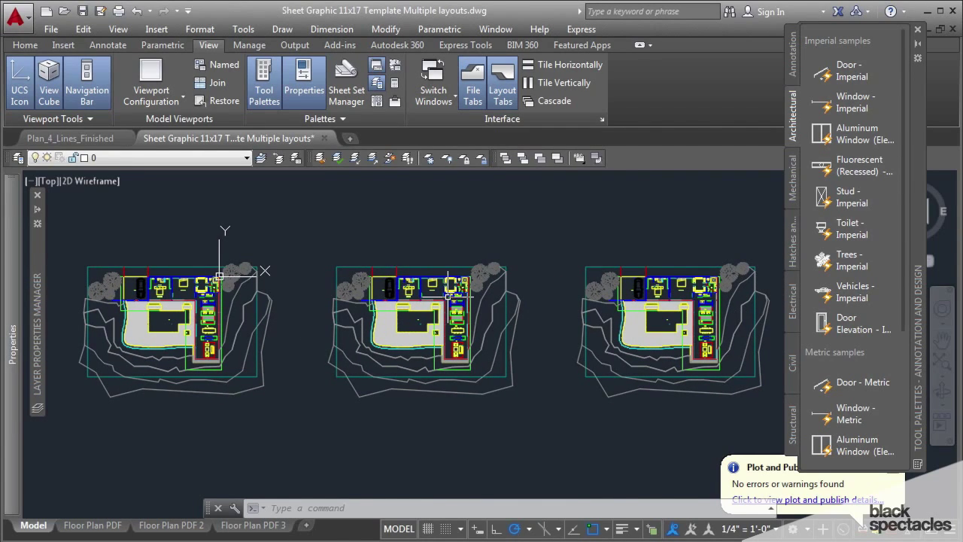
mouse_move(451, 294)
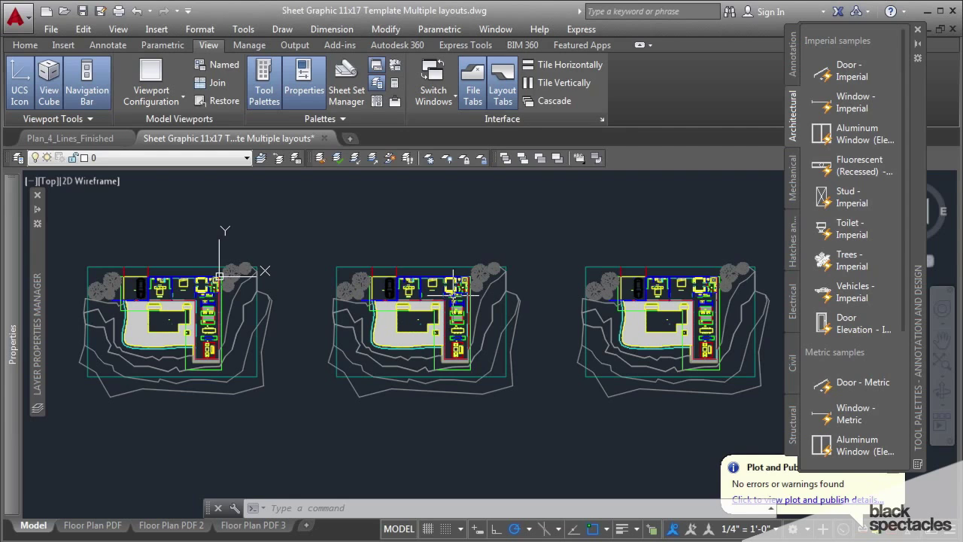
mouse_move(726, 333)
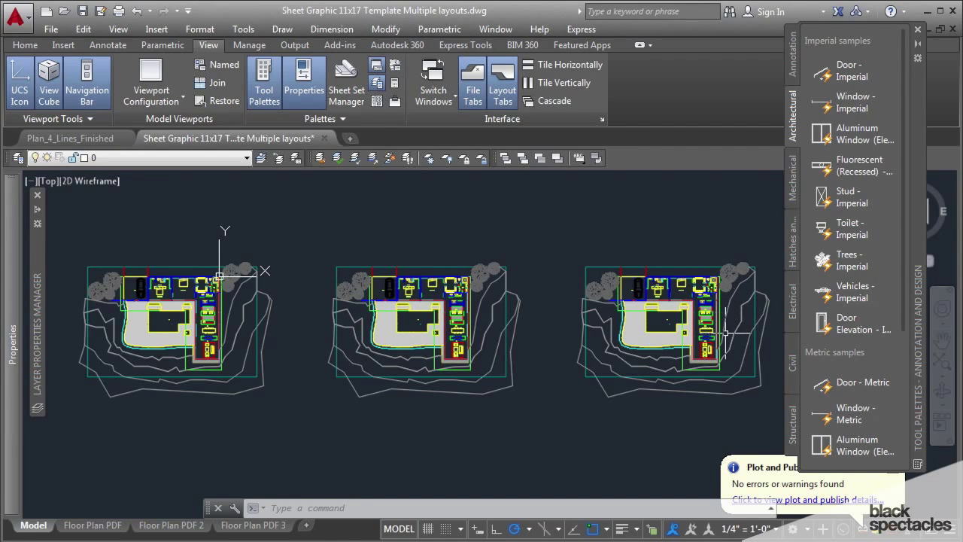
mouse_move(683, 349)
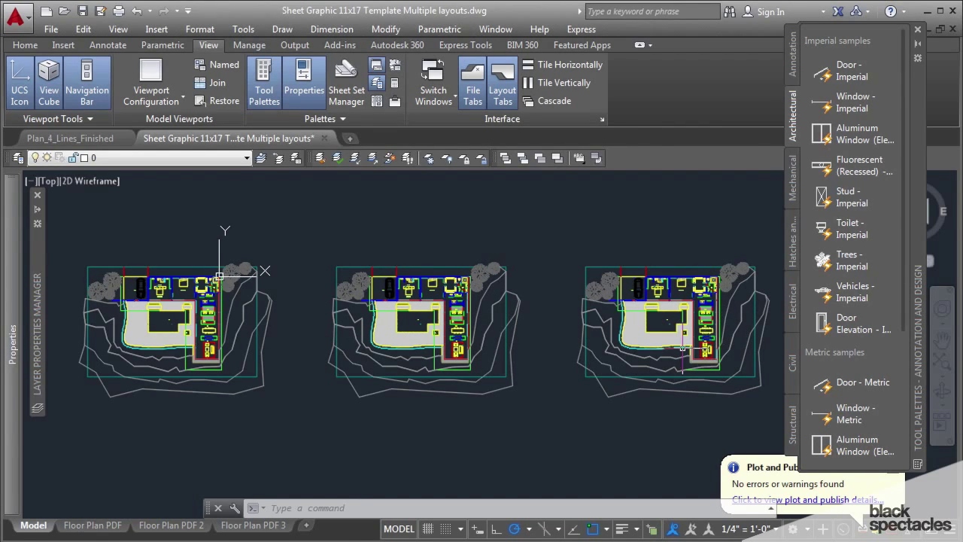
mouse_move(540, 269)
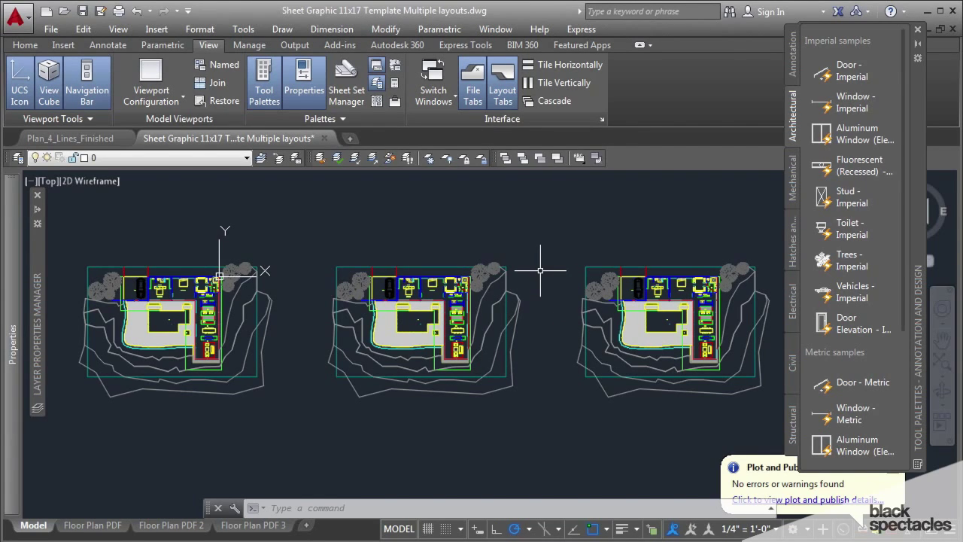
mouse_move(554, 292)
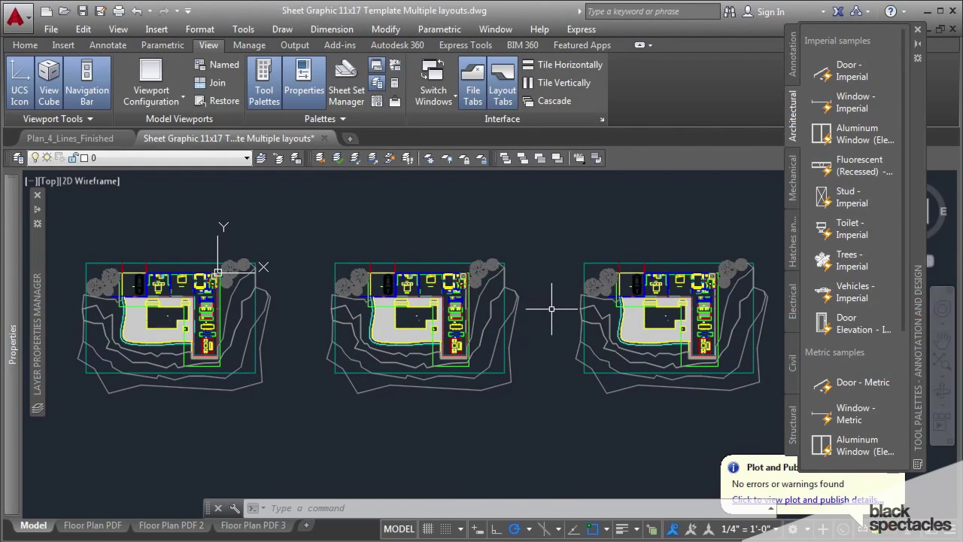
mouse_move(549, 312)
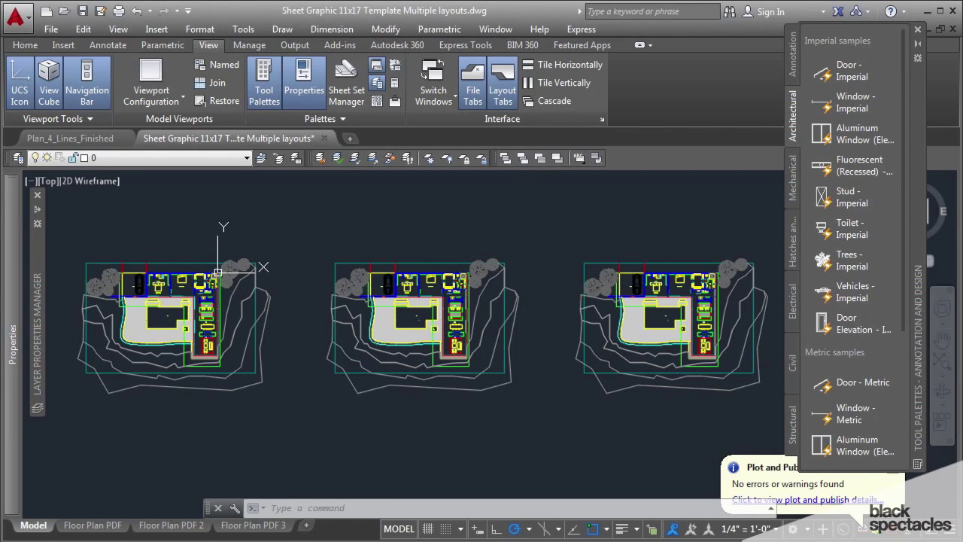
mouse_move(408, 261)
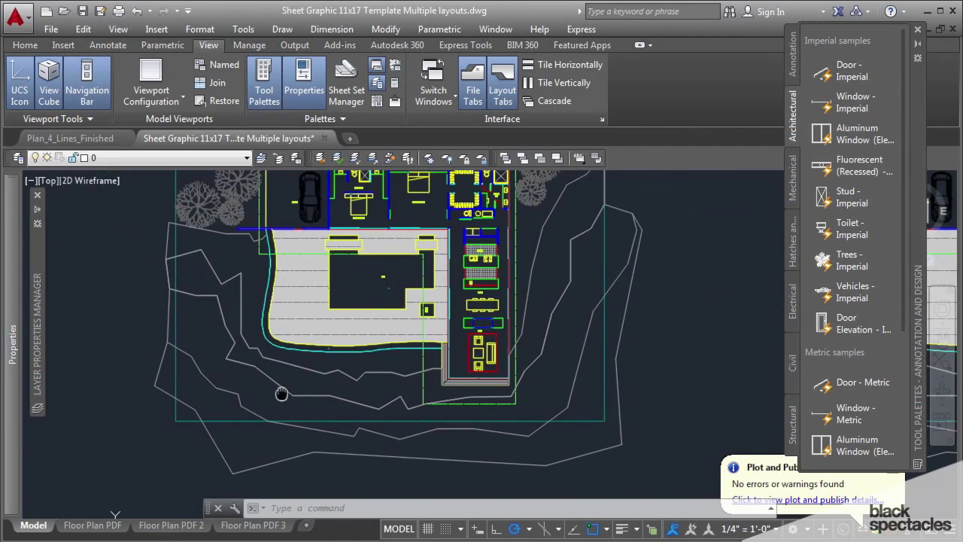
scroll(down, 3)
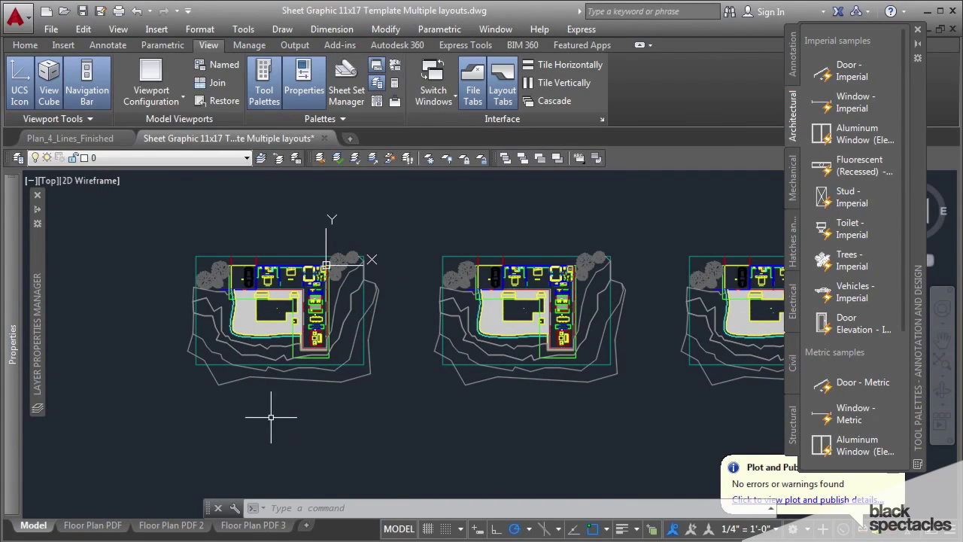
mouse_move(194, 188)
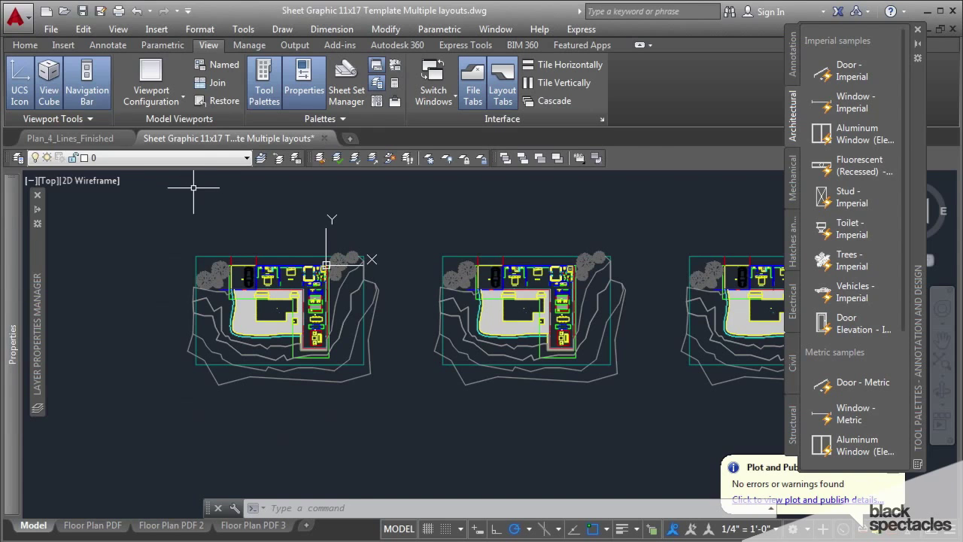
Step: Take the Pool room label from Plan_4_Lines_Finished and match its text properties
click(70, 138)
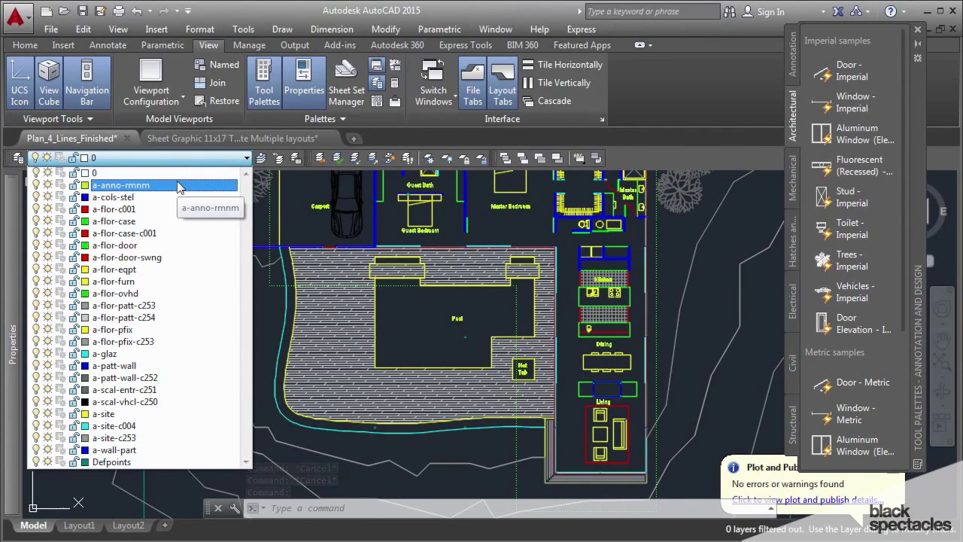
click(114, 209)
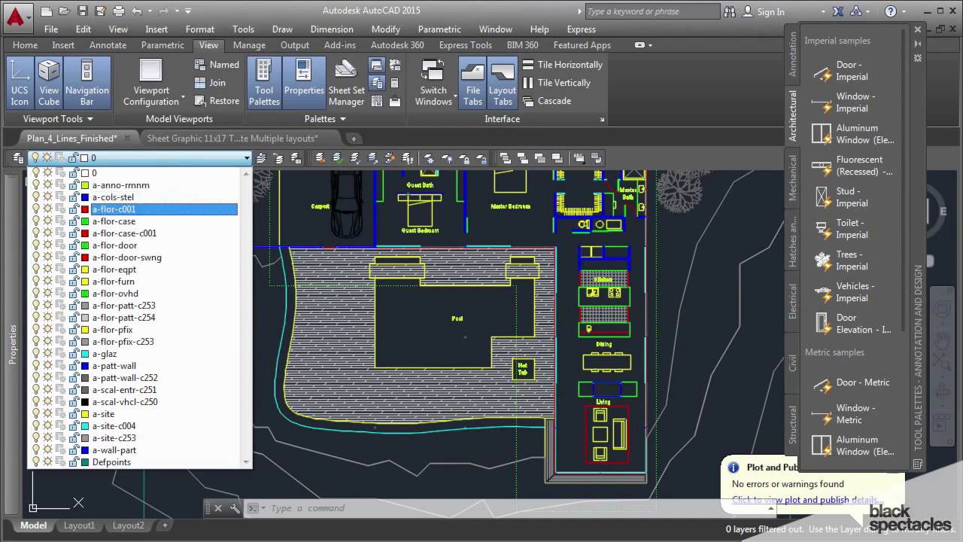
click(113, 197)
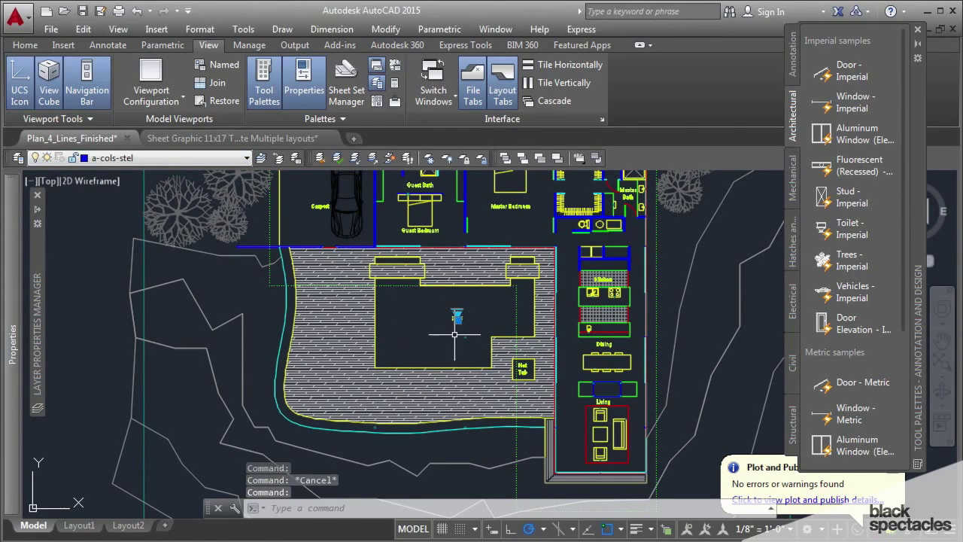
click(231, 138)
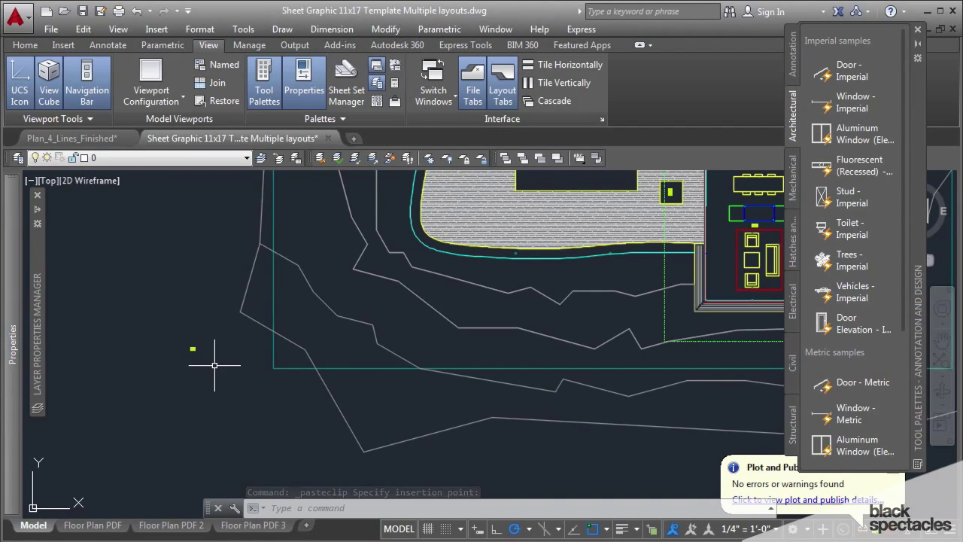
text(mt)
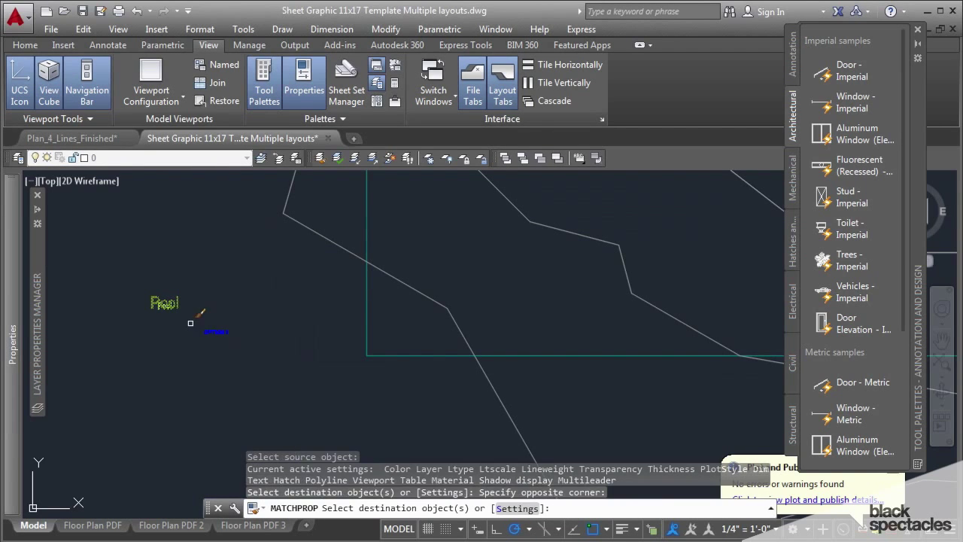
key(Escape)
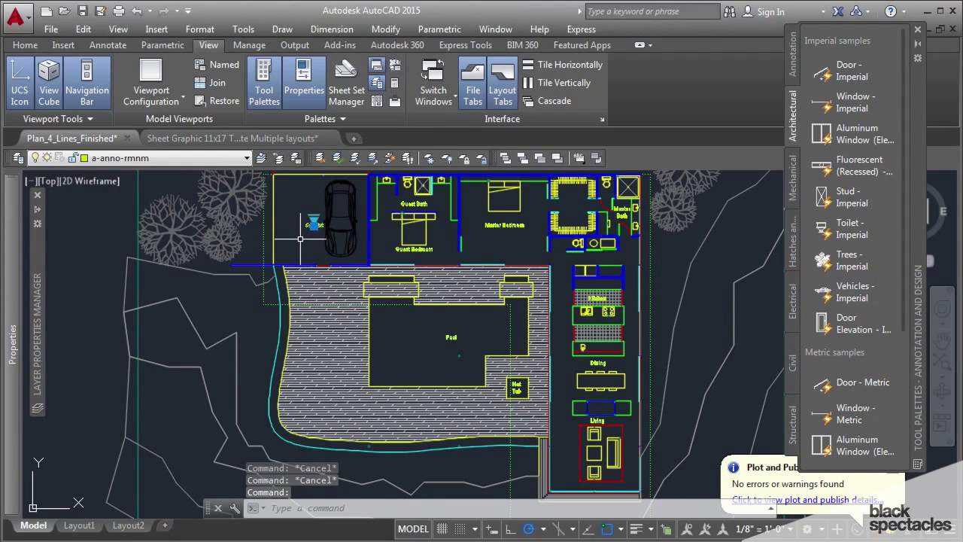
Step: Place the copied Carport label beside the OPTION label and rescale it with SCALE
click(232, 138)
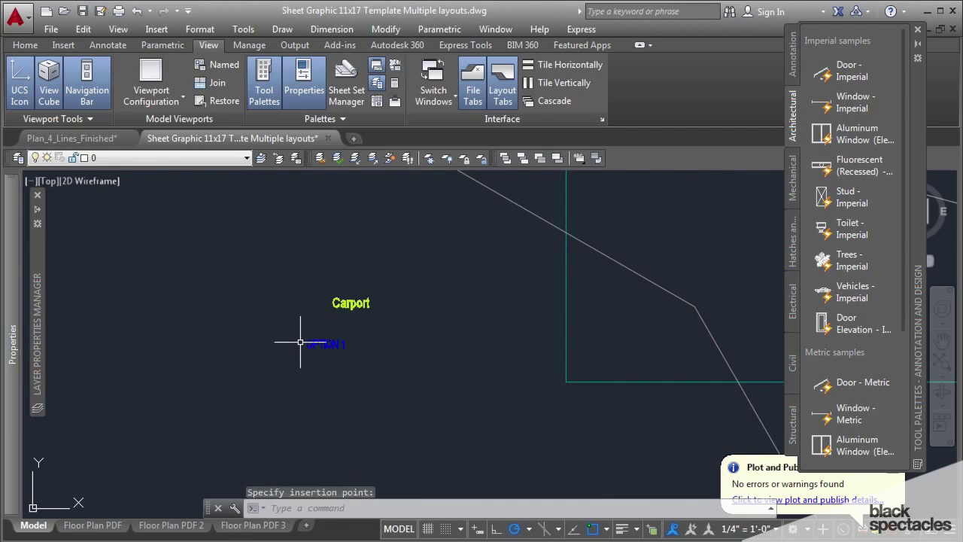
click(350, 302)
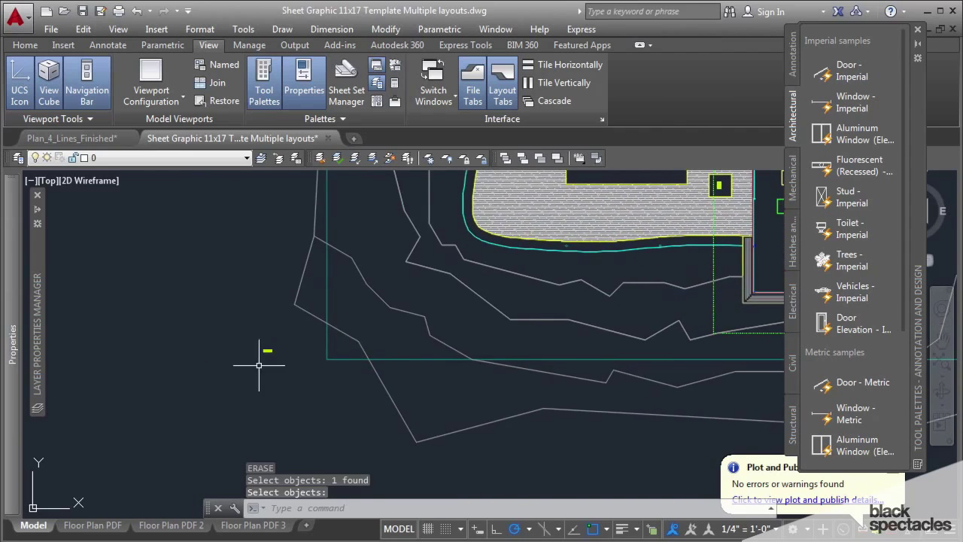
text(SCALE Specify scale factor or [Copy Reference]:)
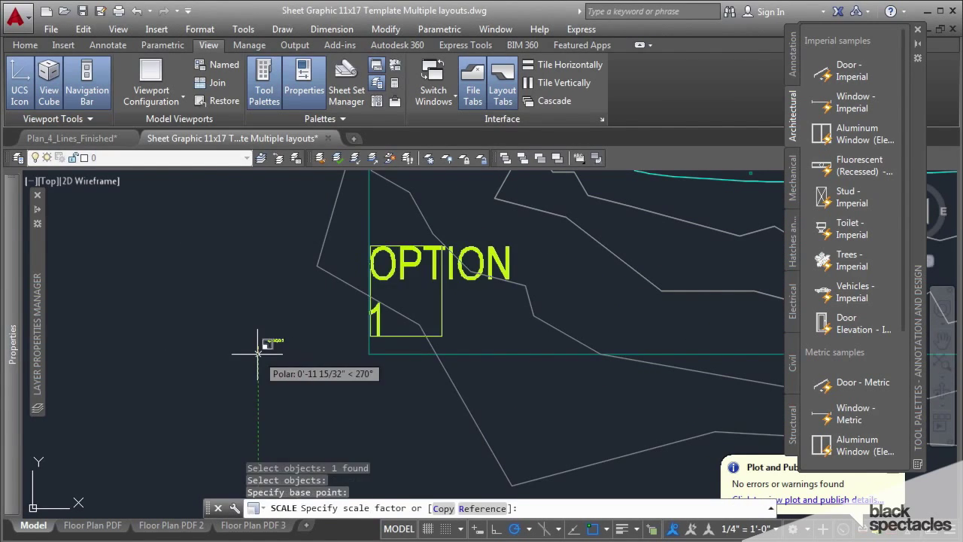
mouse_move(267, 345)
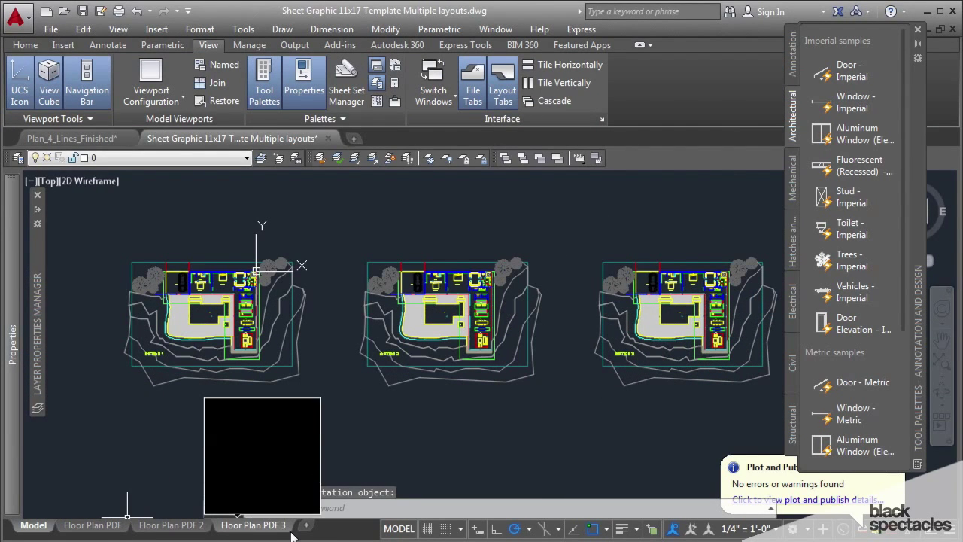
mouse_move(170, 525)
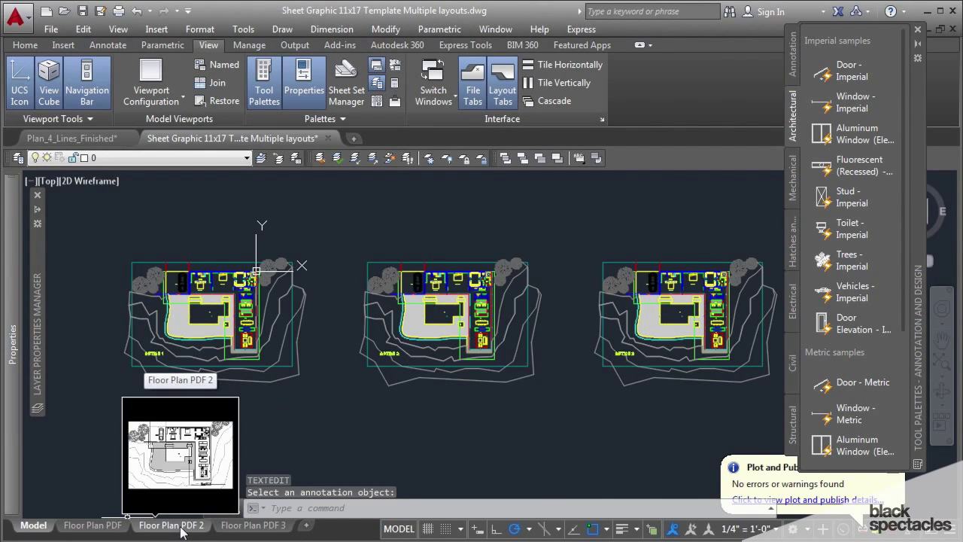
Step: On Floor Plan PDF 2, move the viewport by 25 to frame the site plan
click(171, 525)
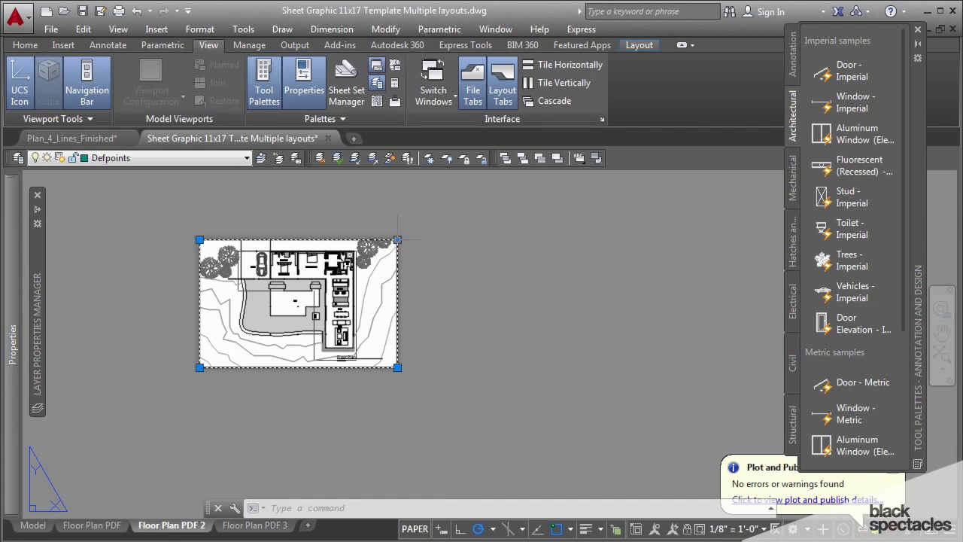
click(398, 240)
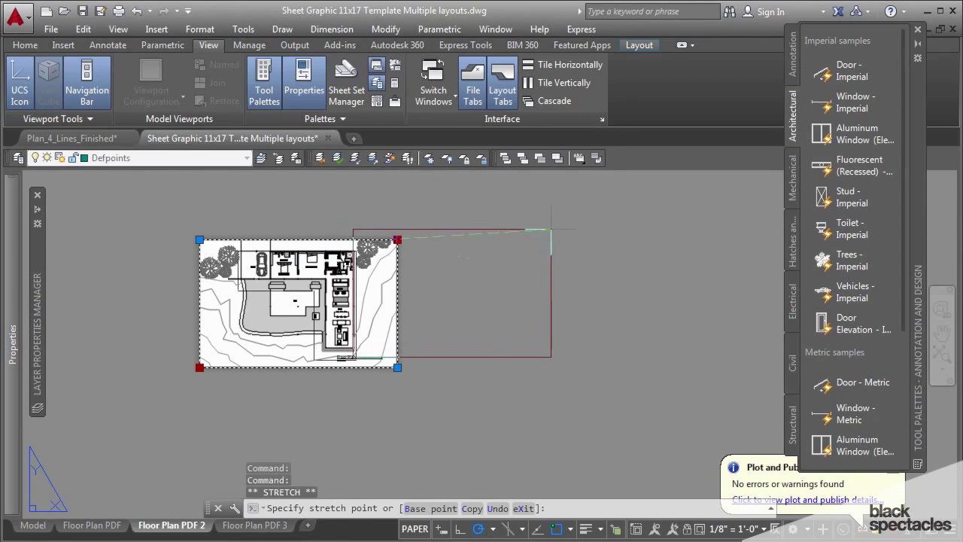
text(2)
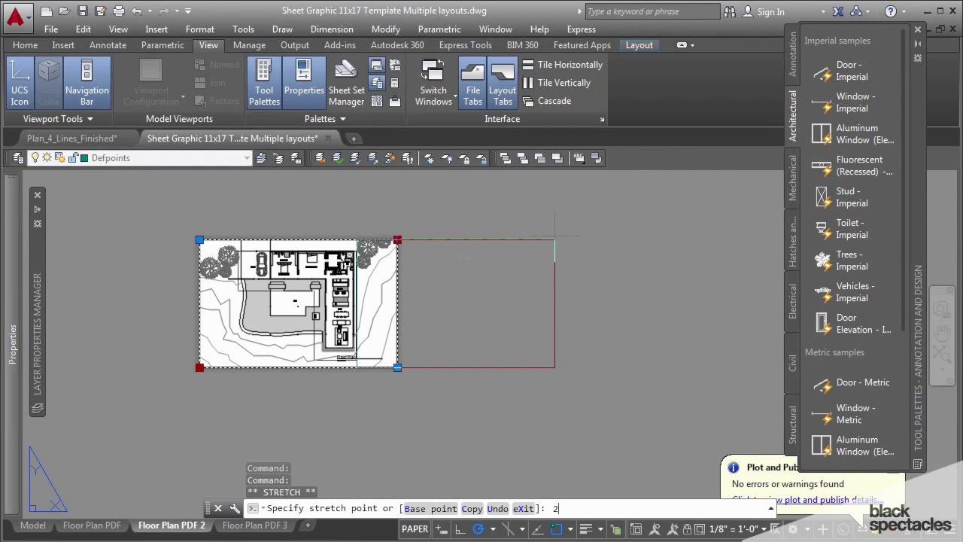
text(5)
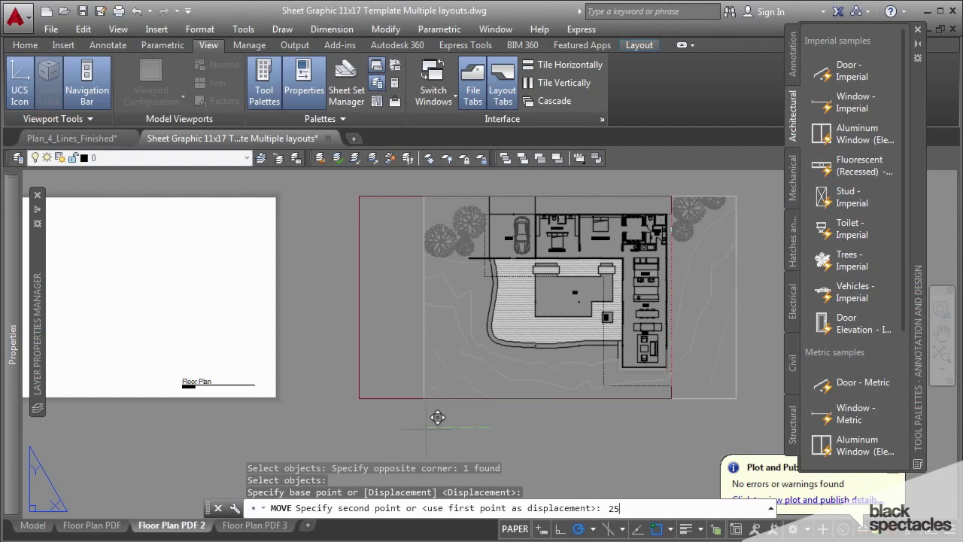
key(Return)
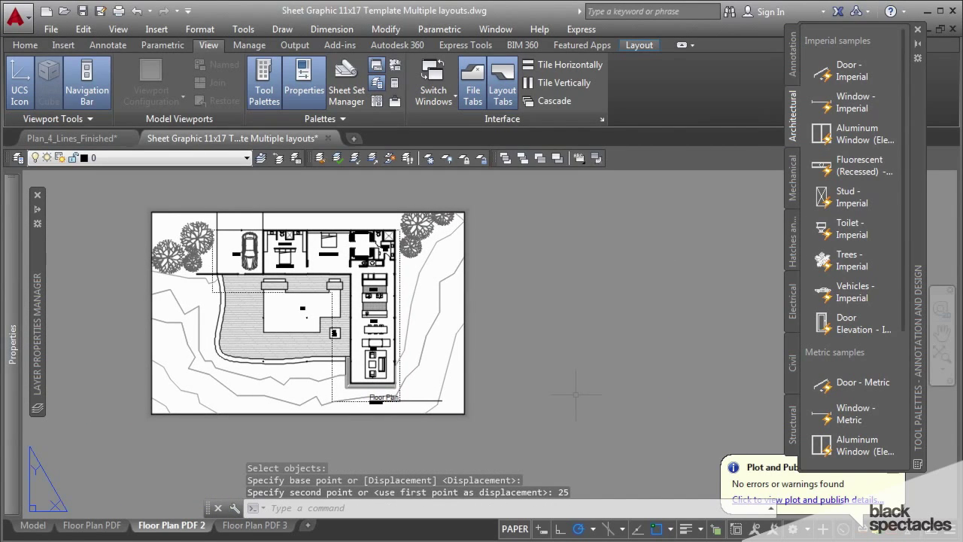
mouse_move(255, 525)
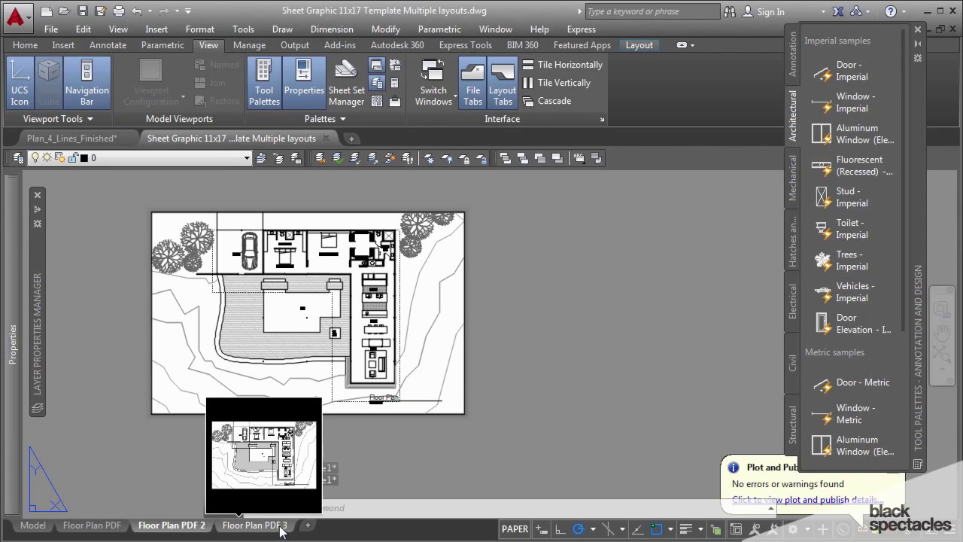
click(255, 524)
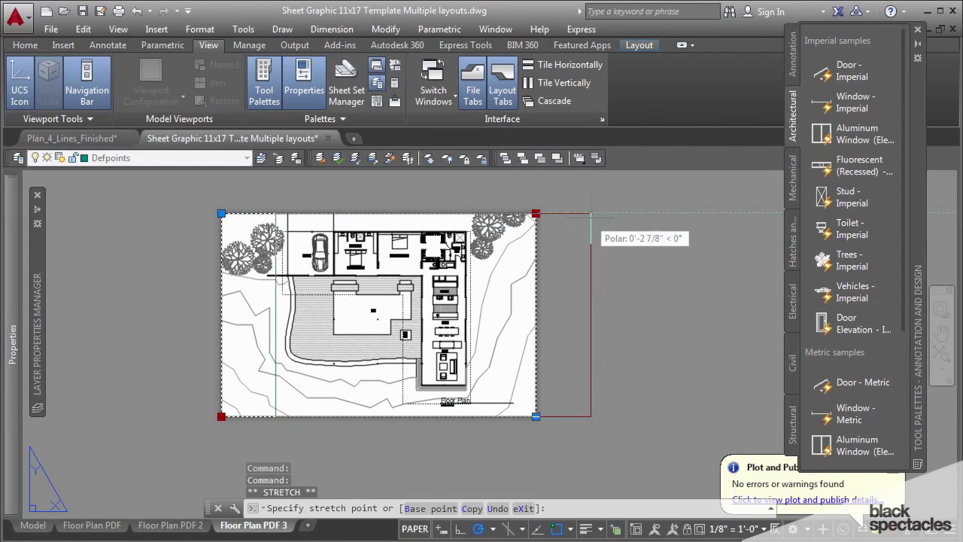
Step: Stretch the Floor Plan PDF 3 viewport by 5 and select all three layout tabs
text(5)
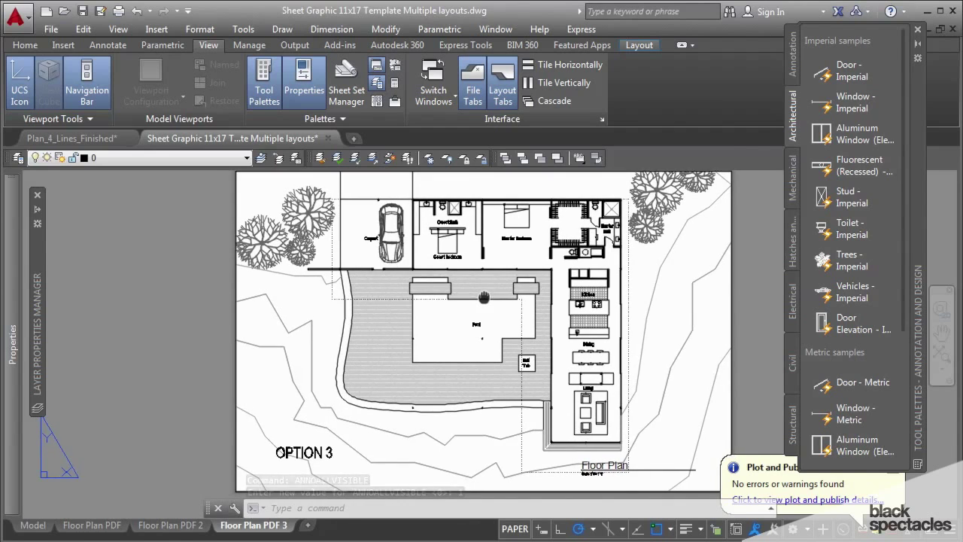
click(91, 525)
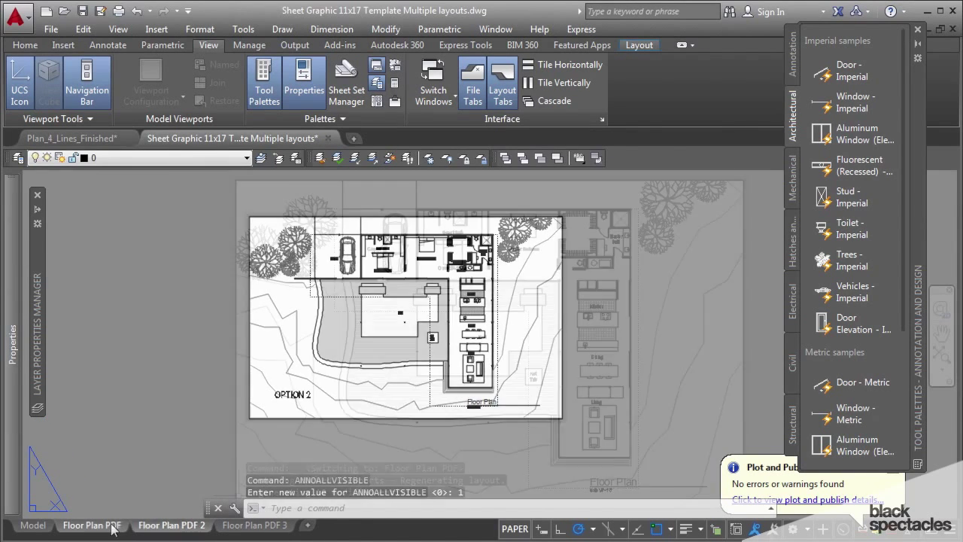
click(91, 525)
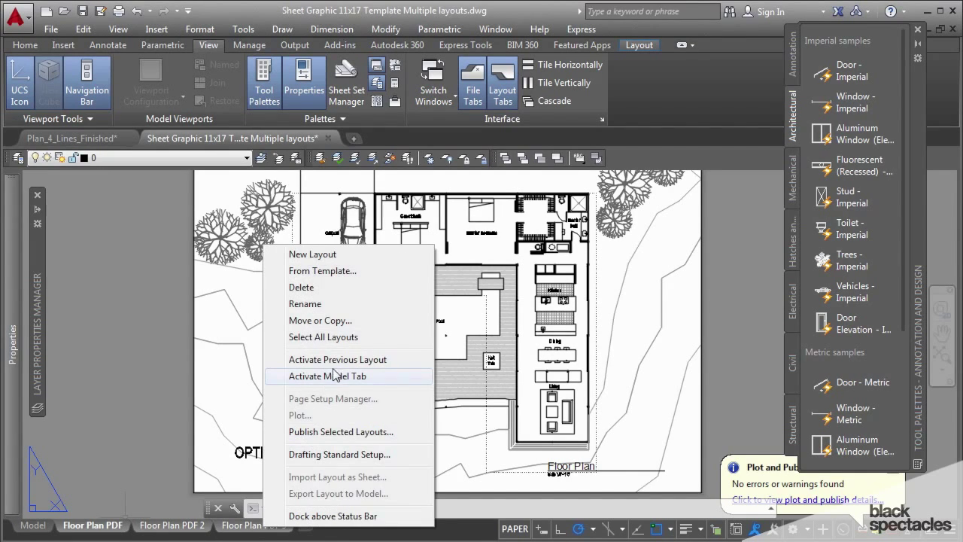
Step: Publish the three selected Floor Plan layouts to PDF and dismiss the background job notice
click(340, 432)
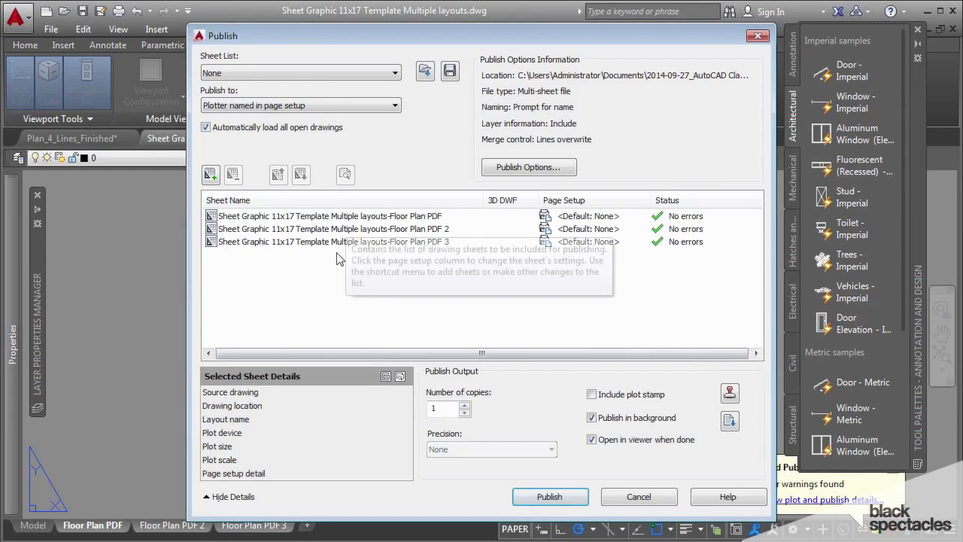
mouse_move(339, 265)
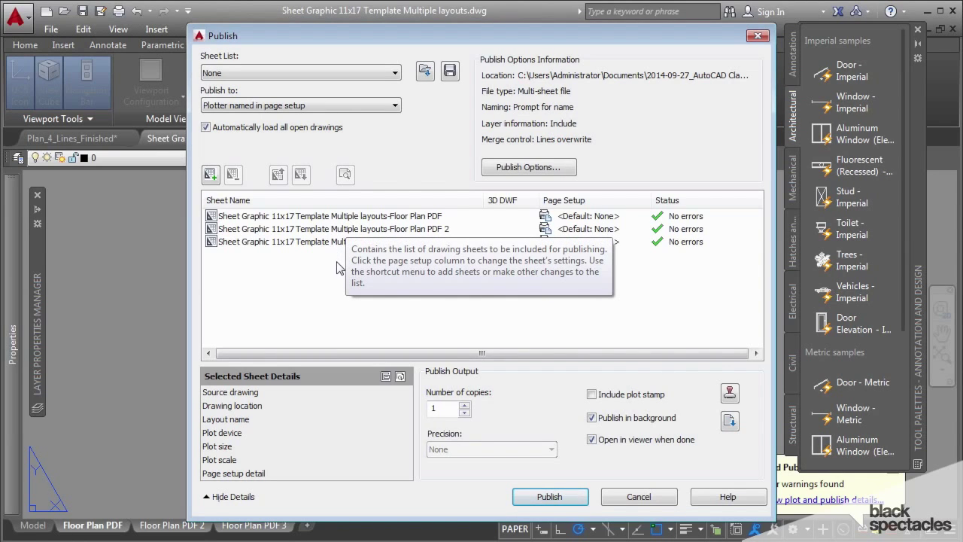
mouse_move(542, 294)
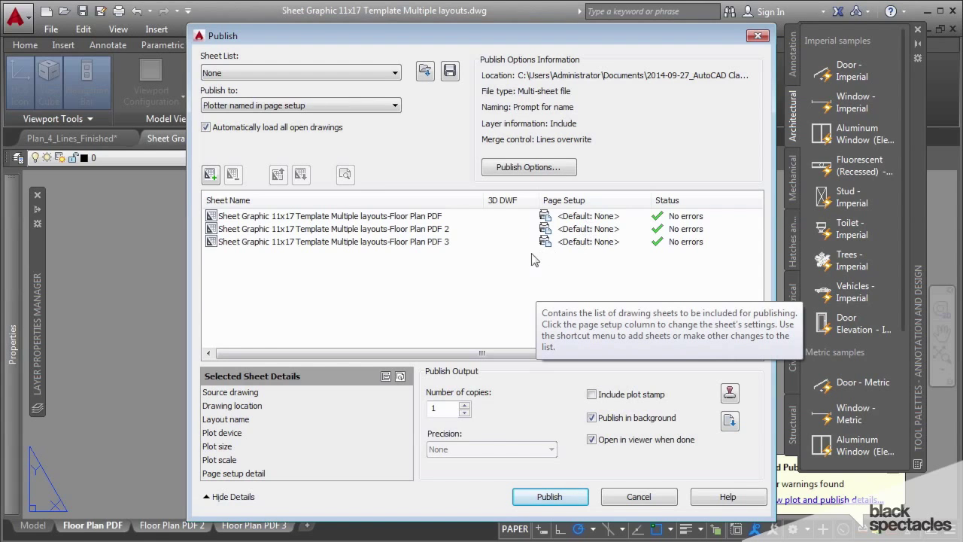
mouse_move(558, 496)
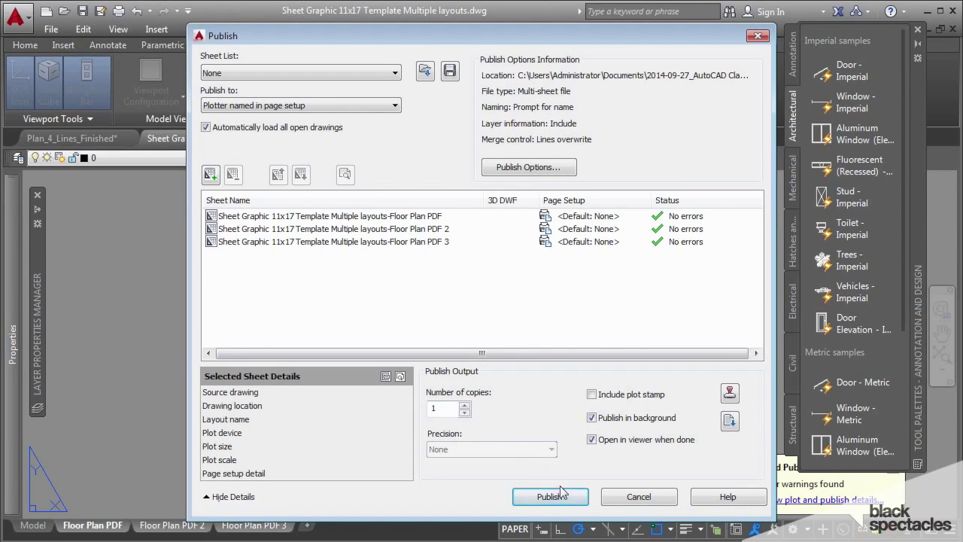
click(550, 496)
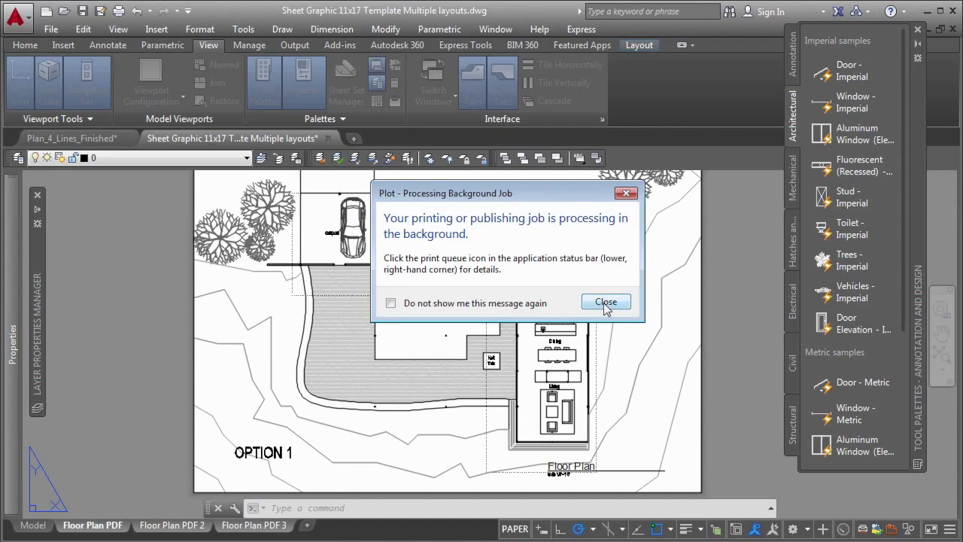
click(605, 302)
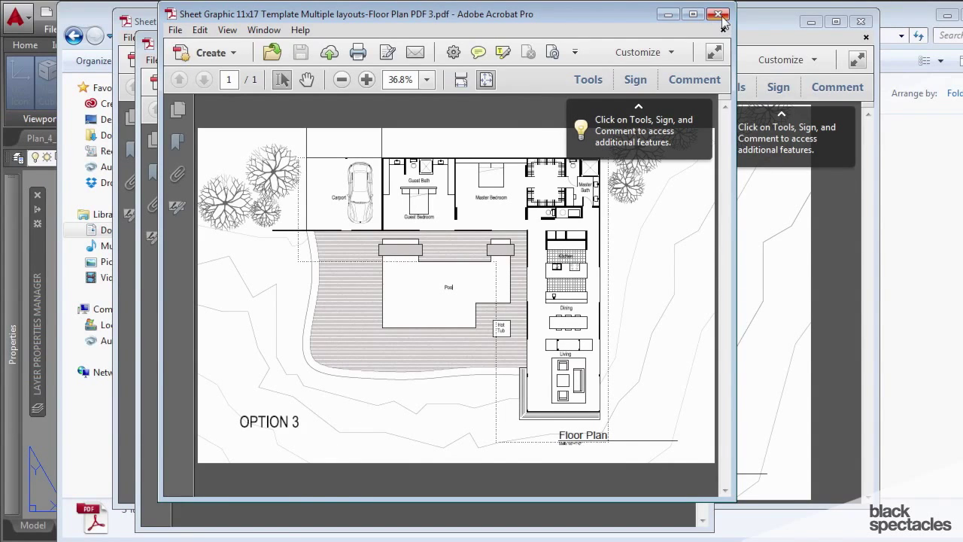
Step: Close the auto-opened OPTION 3, OPTION 1 and OPTION 2 PDFs
click(718, 14)
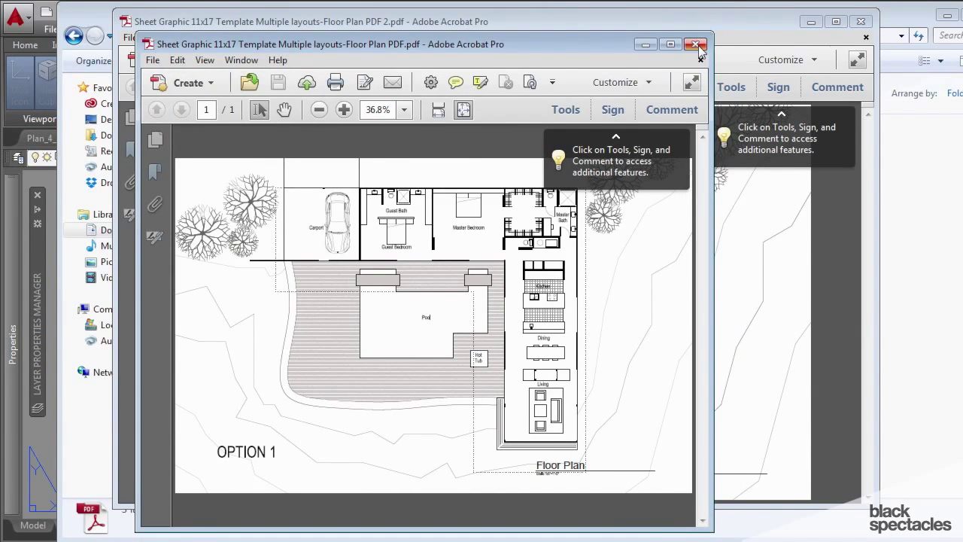
click(696, 45)
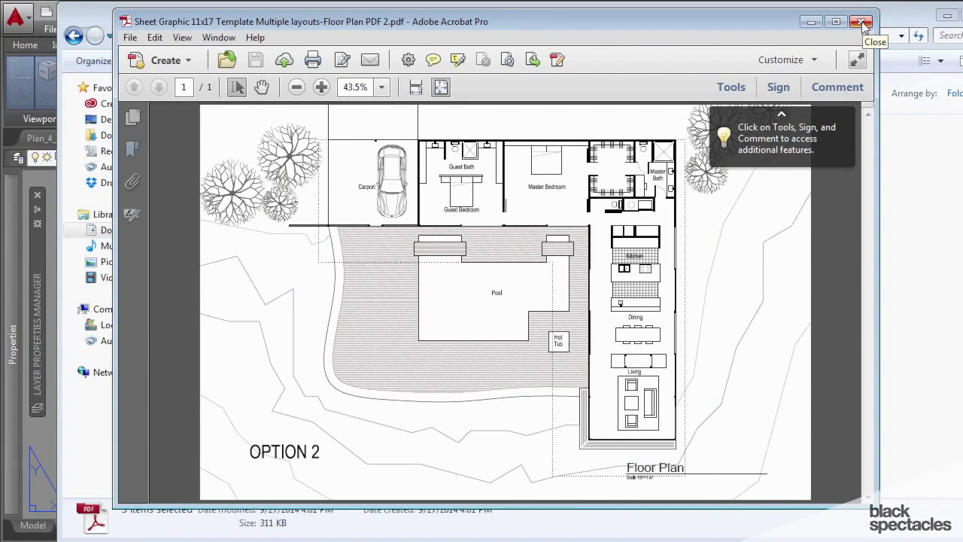
click(863, 21)
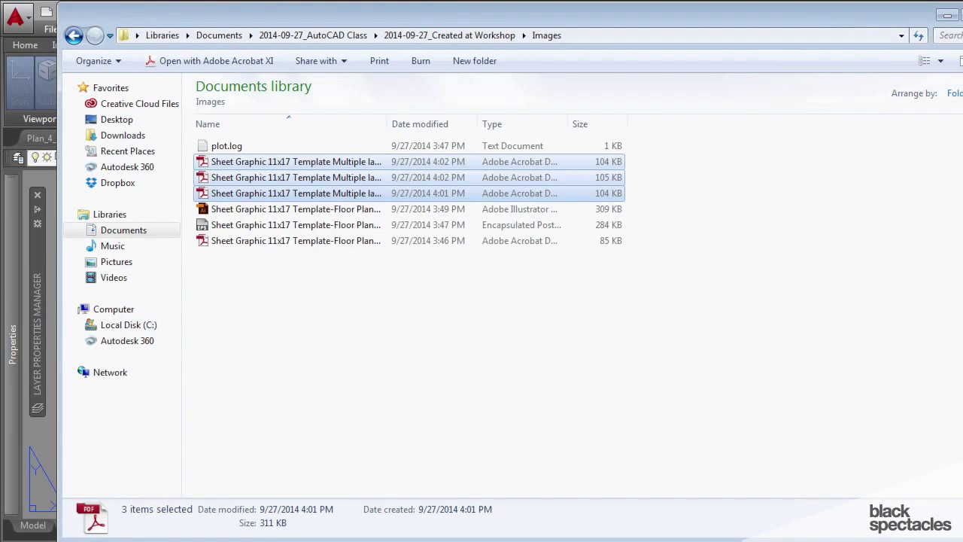
Step: Combine the three selected OPTION PDFs into a single Acrobat document
right_click(295, 177)
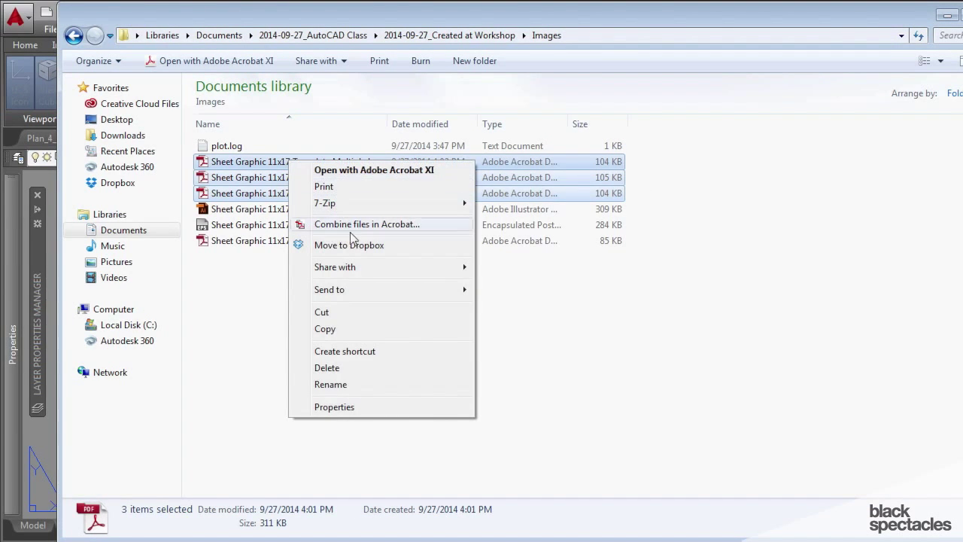
click(367, 224)
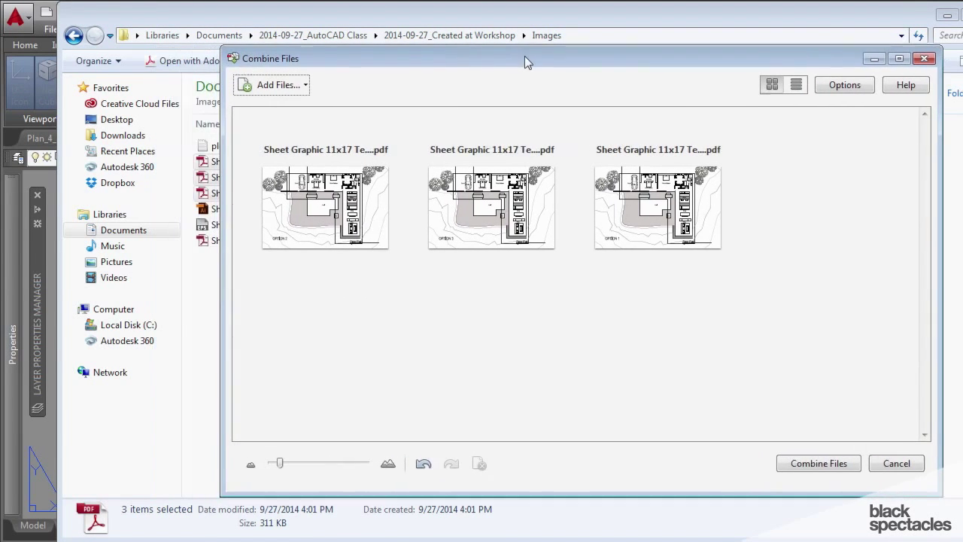
click(818, 463)
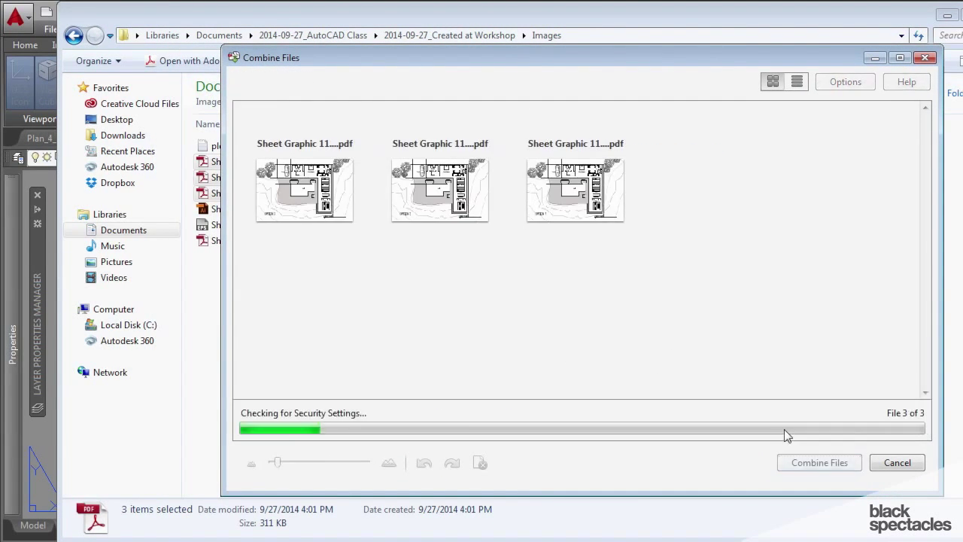
click(819, 463)
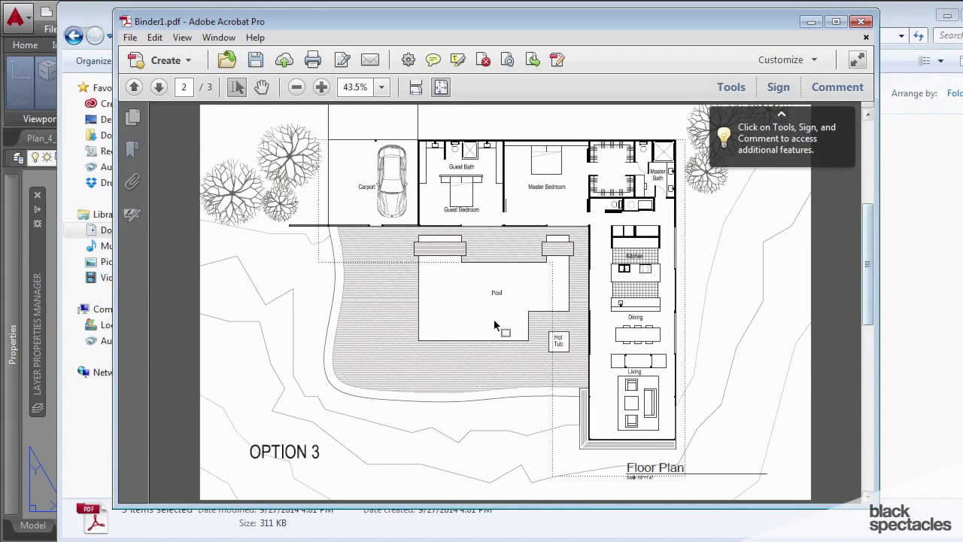
Step: Page through Binder1.pdf's thumbnails (pages 3, 1, 2, 3) to verify the OPTION order
click(133, 116)
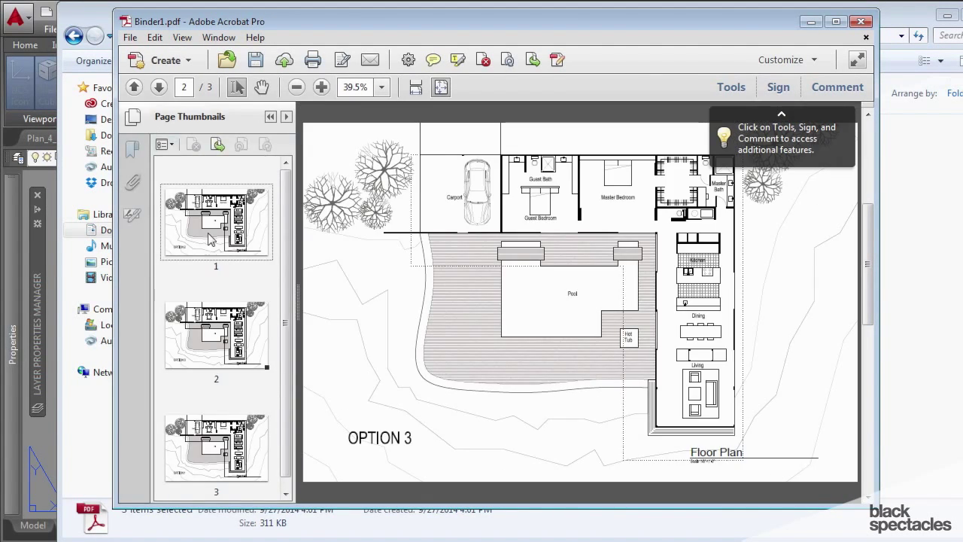
click(216, 446)
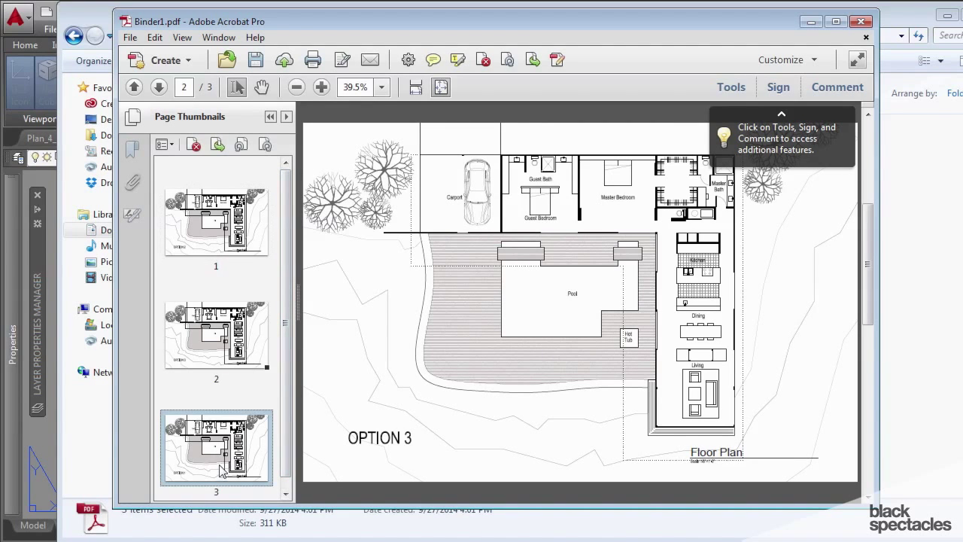
click(216, 218)
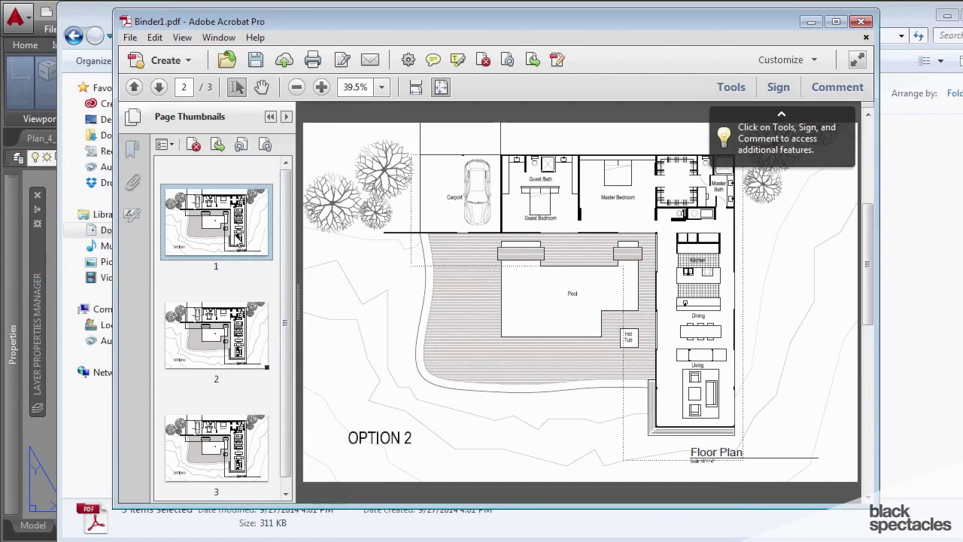
click(216, 334)
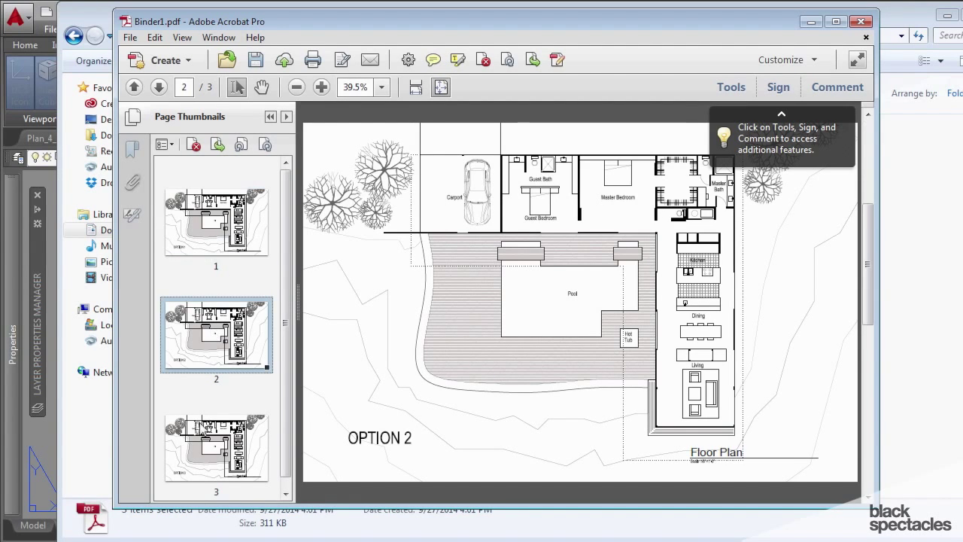
click(216, 446)
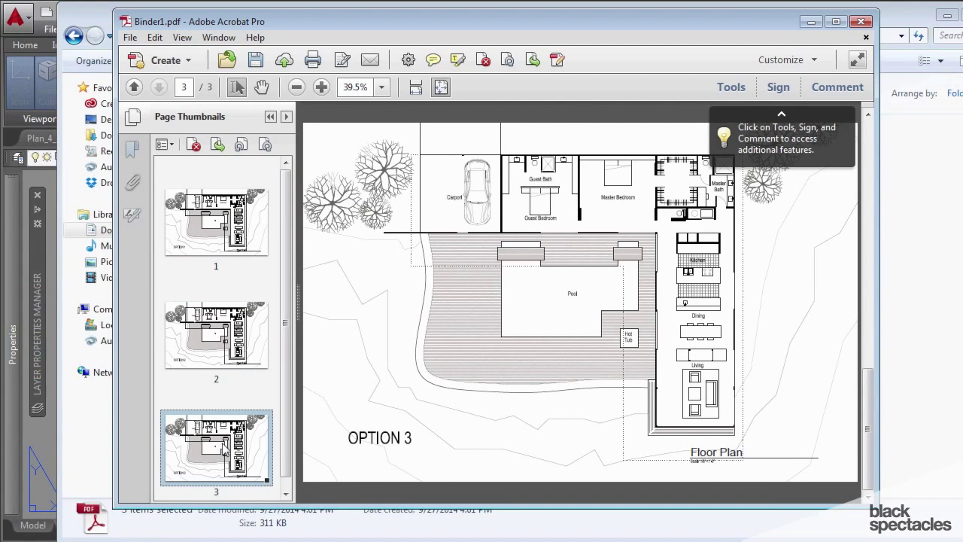